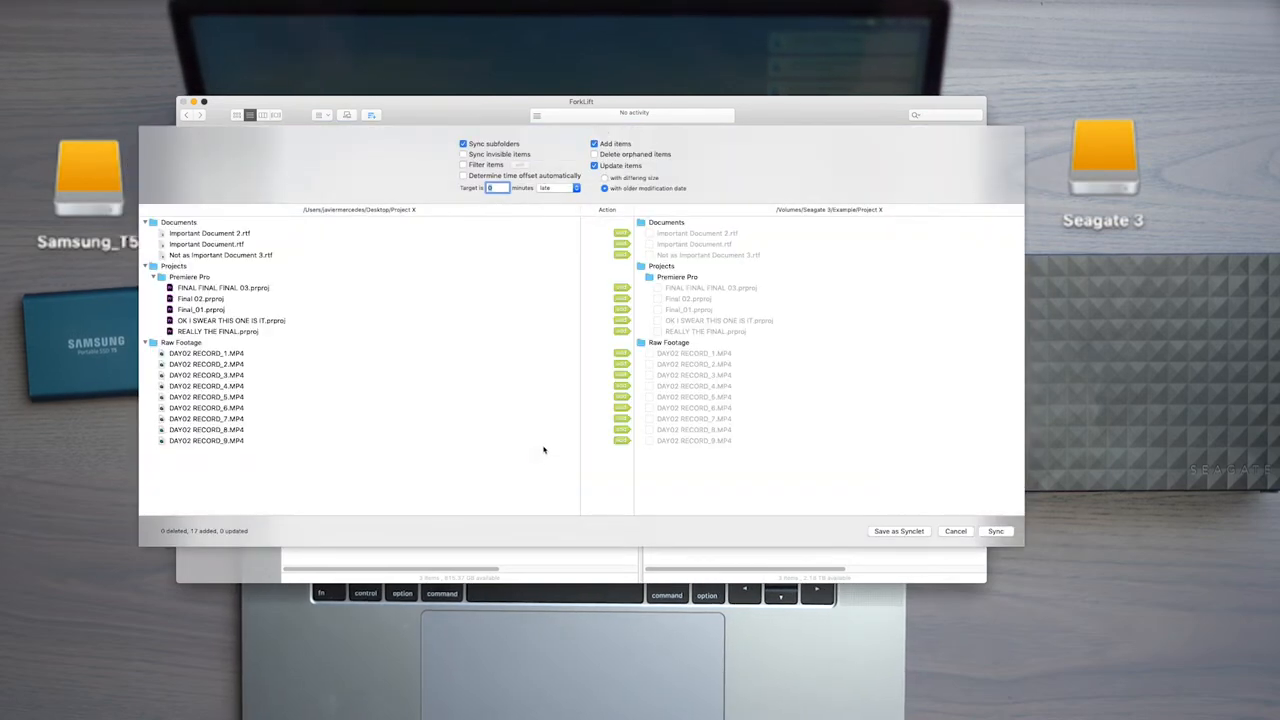
mouse_move(145, 242)
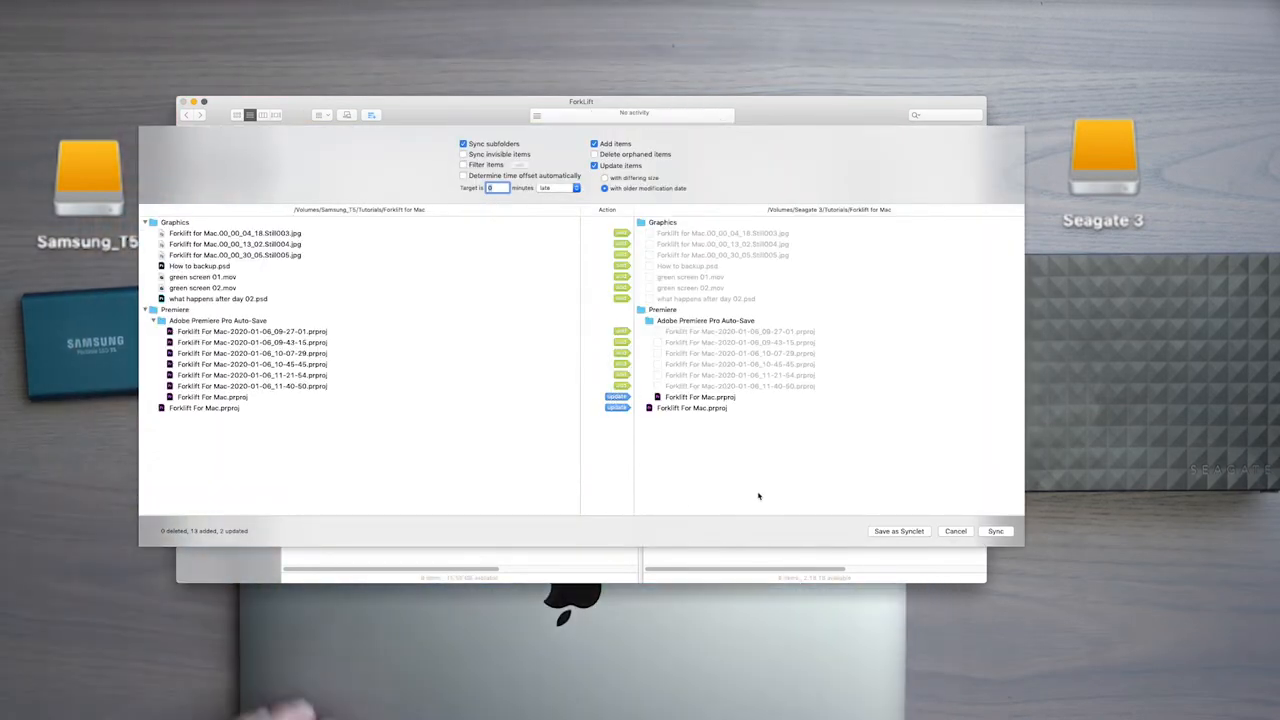
Dismiss the Forklift for Mac sync preview showing 13 additions and 2 updates
left_click(995, 531)
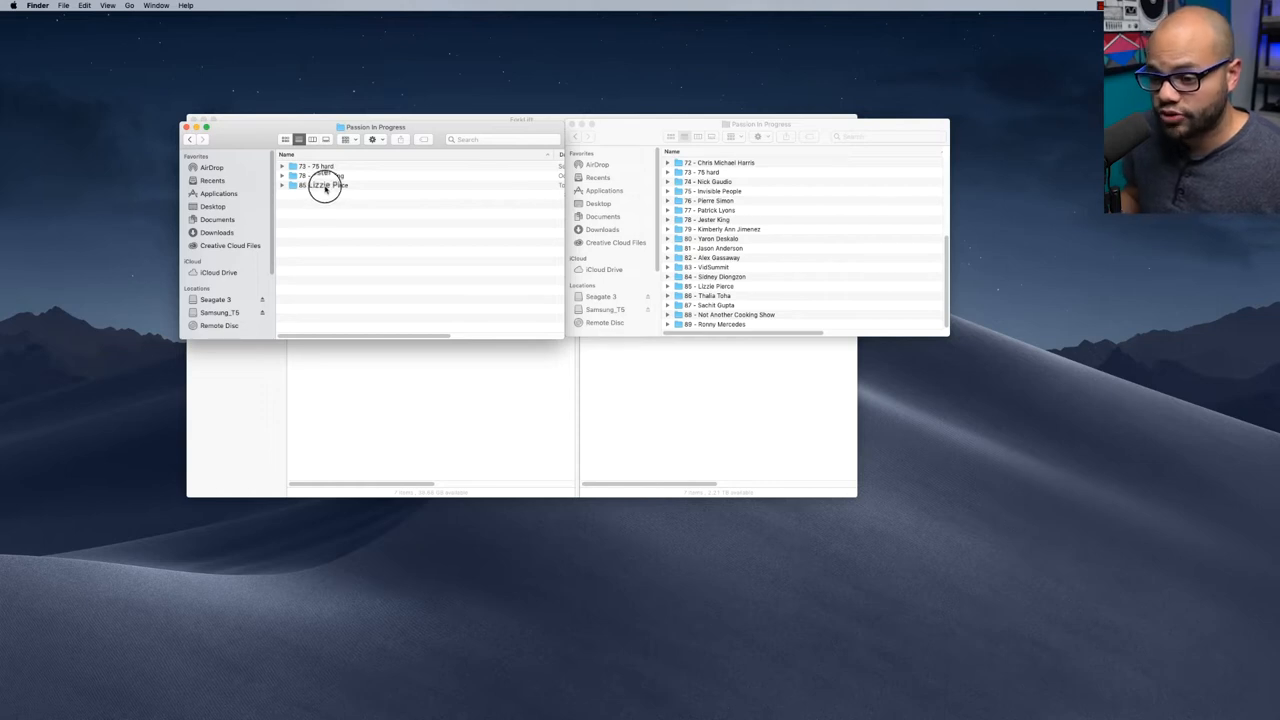
left_click(325, 185)
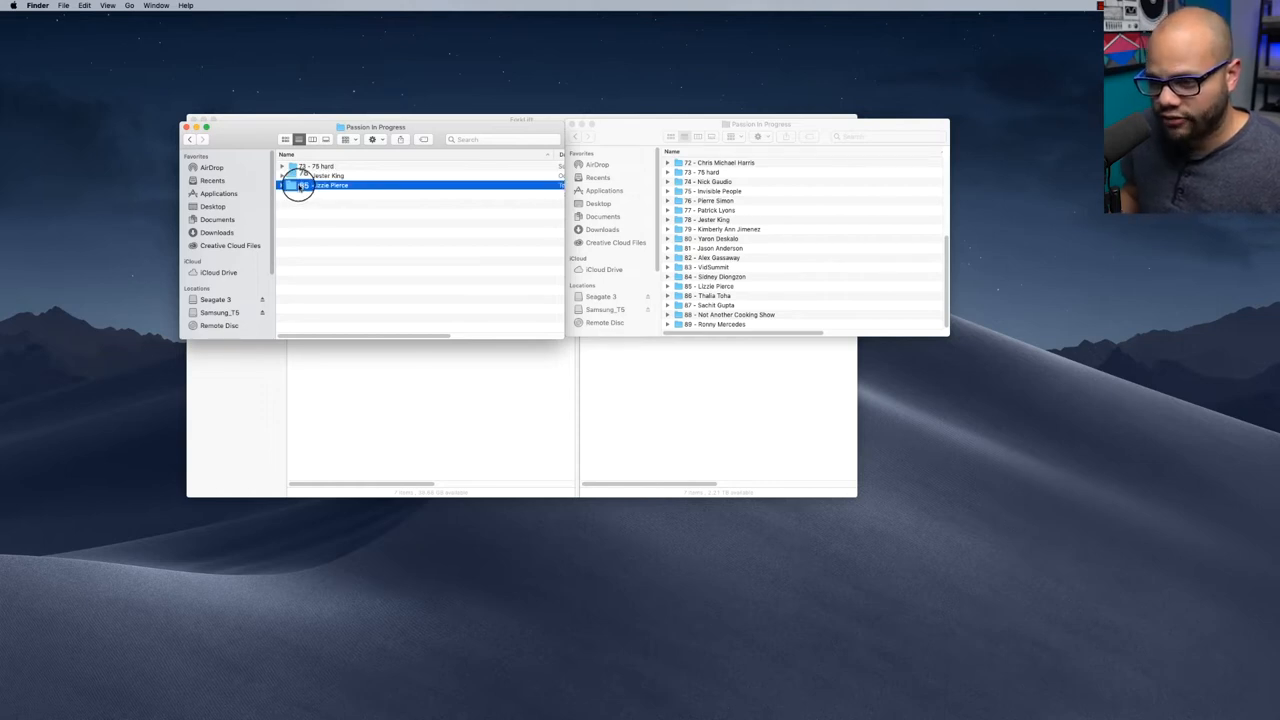
double_click(325, 185)
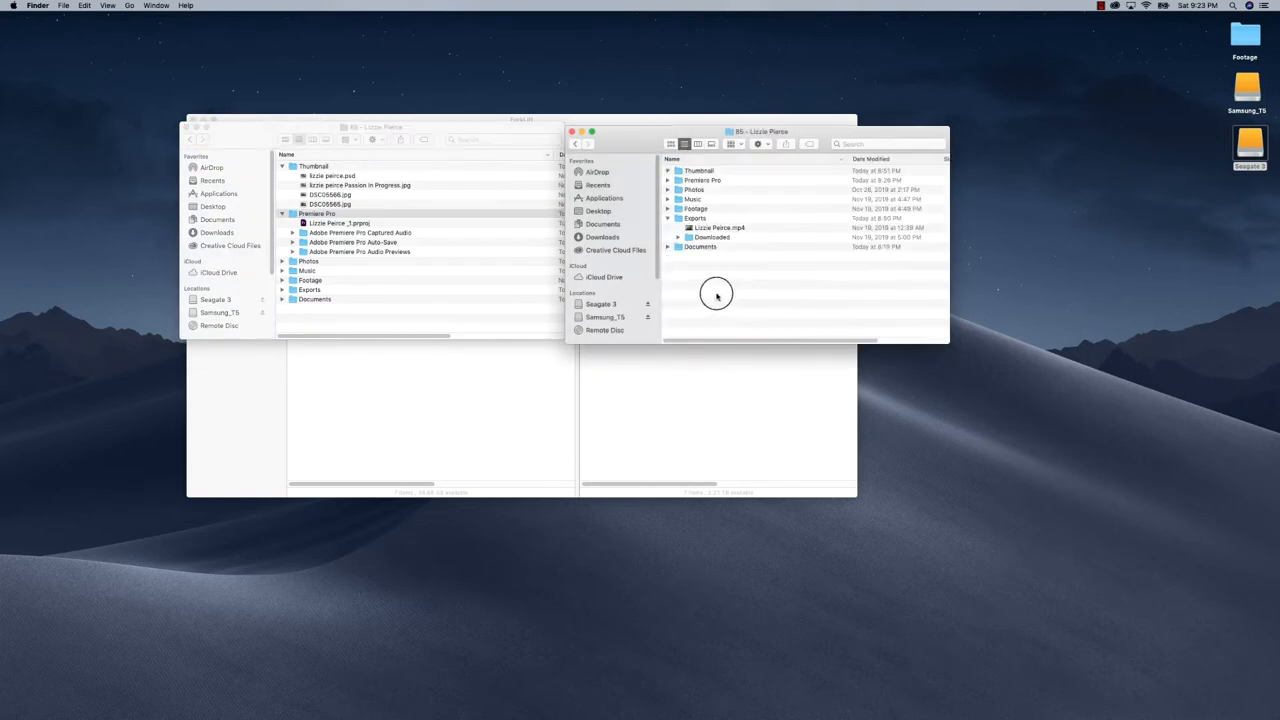
left_click(698, 170)
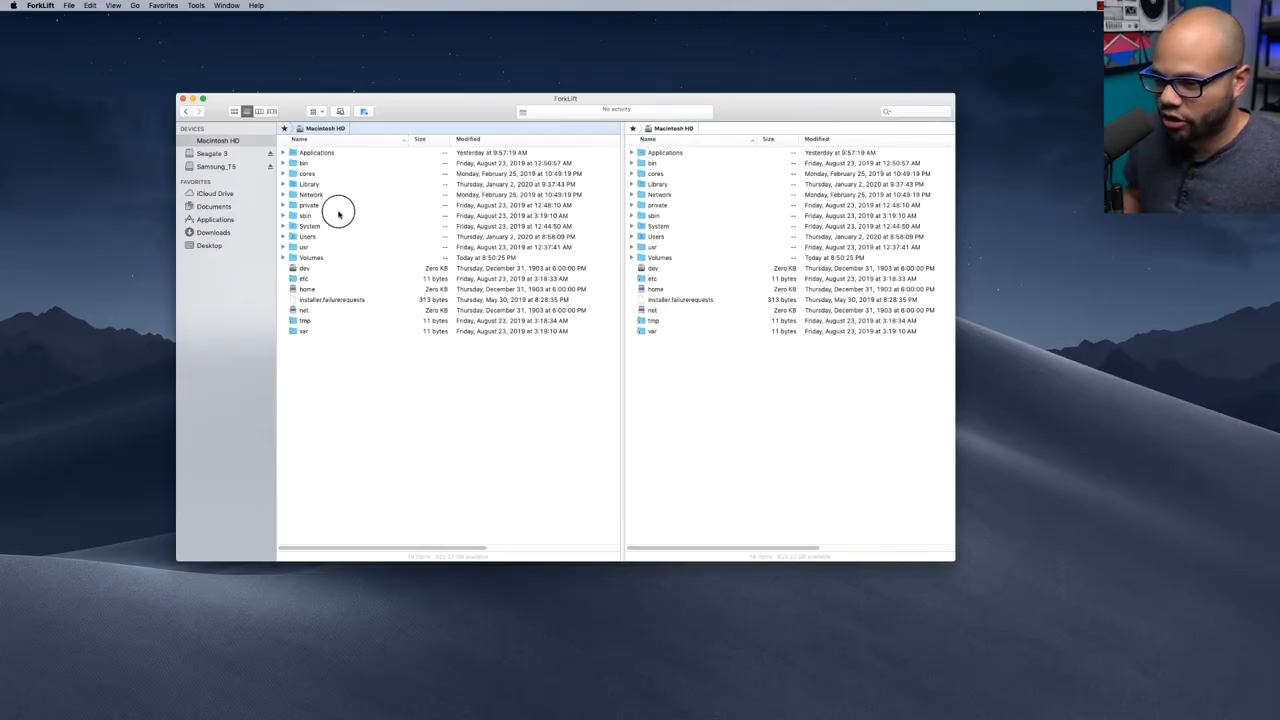
mouse_move(395, 238)
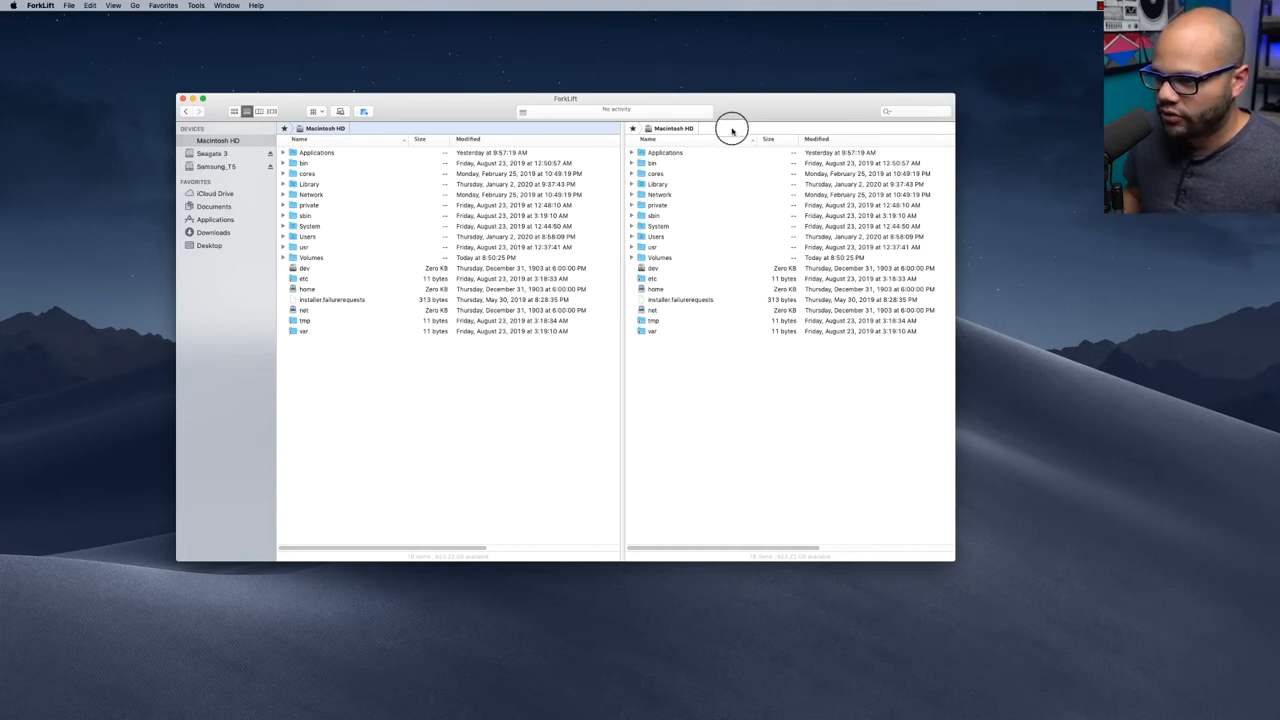
mouse_move(575, 130)
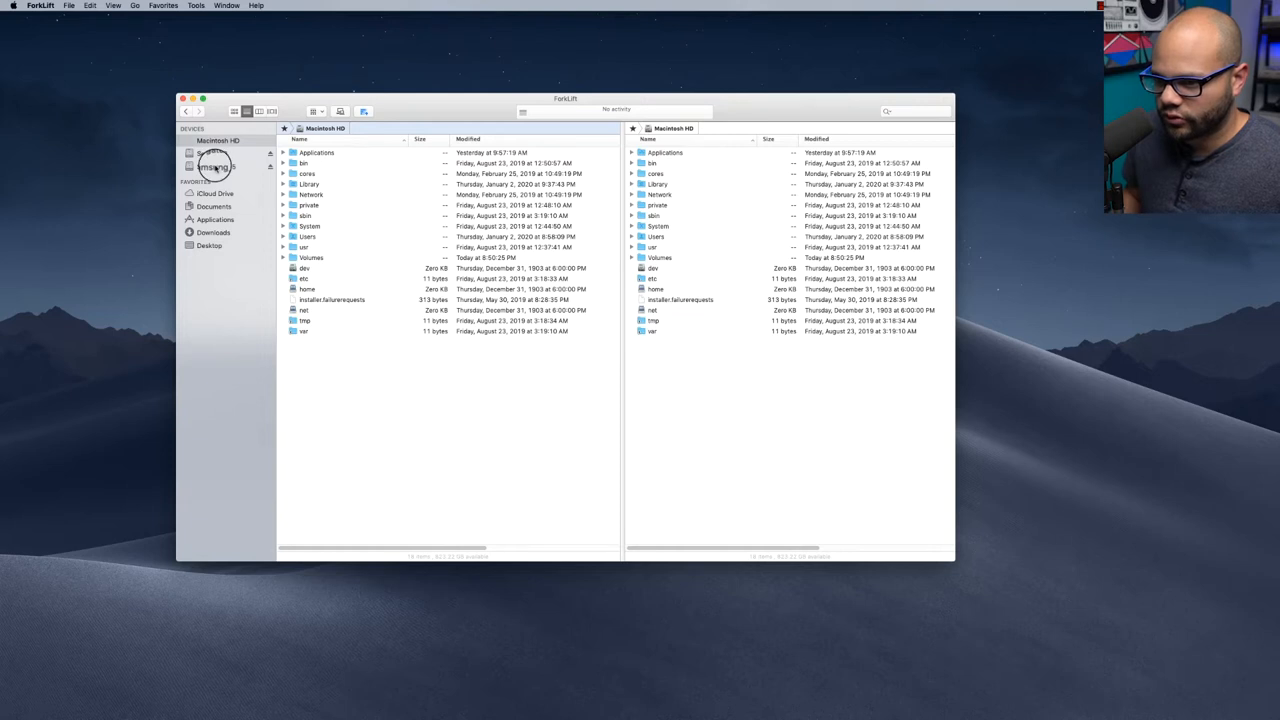
Show the Samsung_T5 drive's contents in ForkLift's left pane
left_click(216, 166)
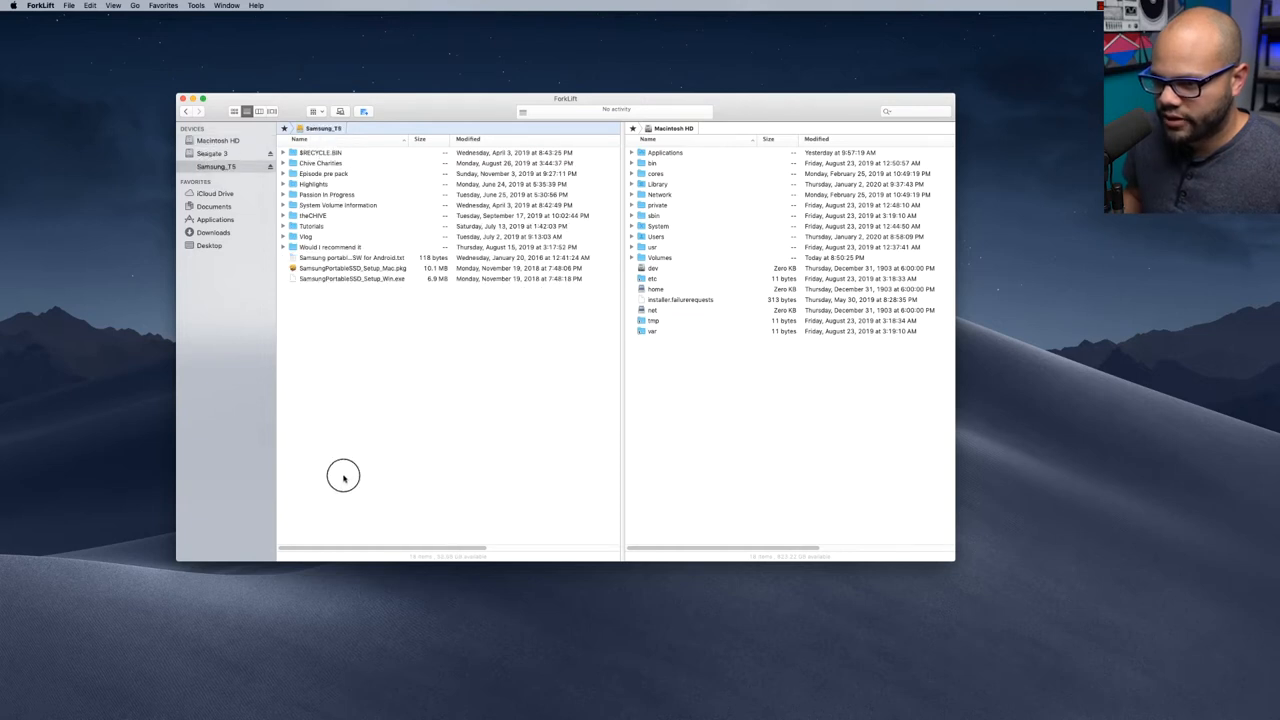
mouse_move(358, 150)
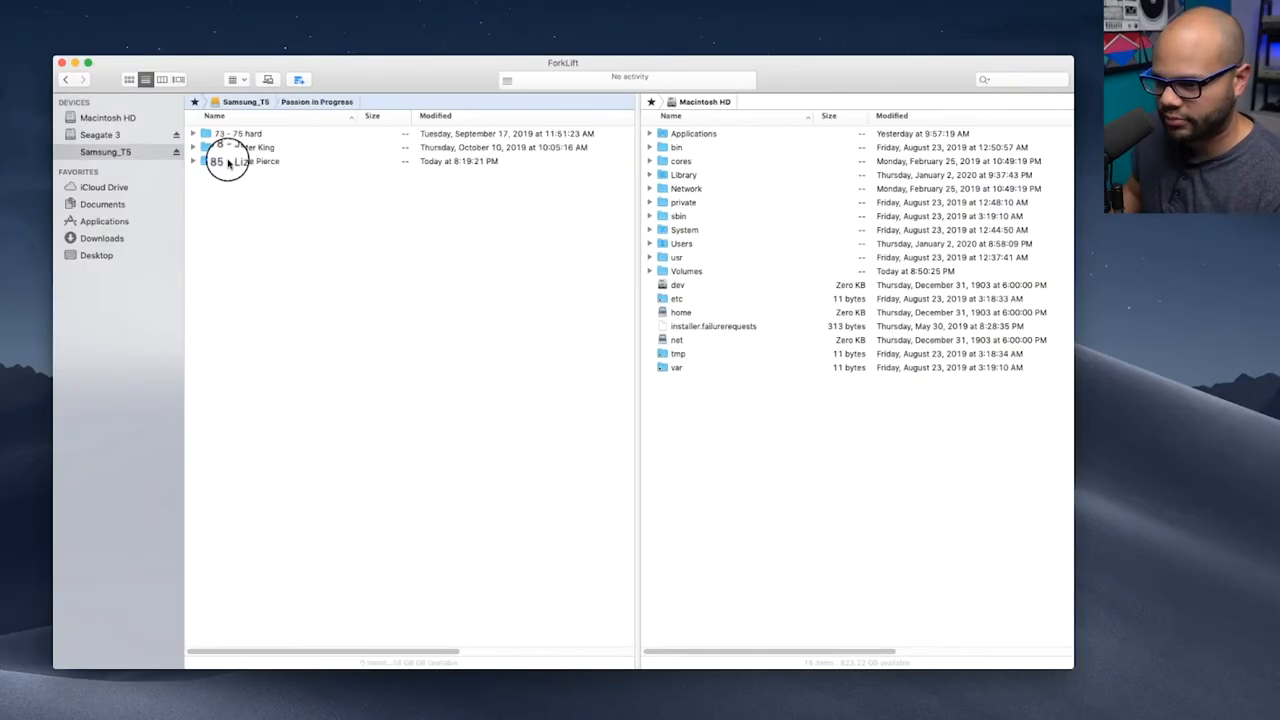
Open 85 - Lizzie Pierce on Samsung_T5 left and Seagate 3's Passion In Progress copy right
double_click(228, 161)
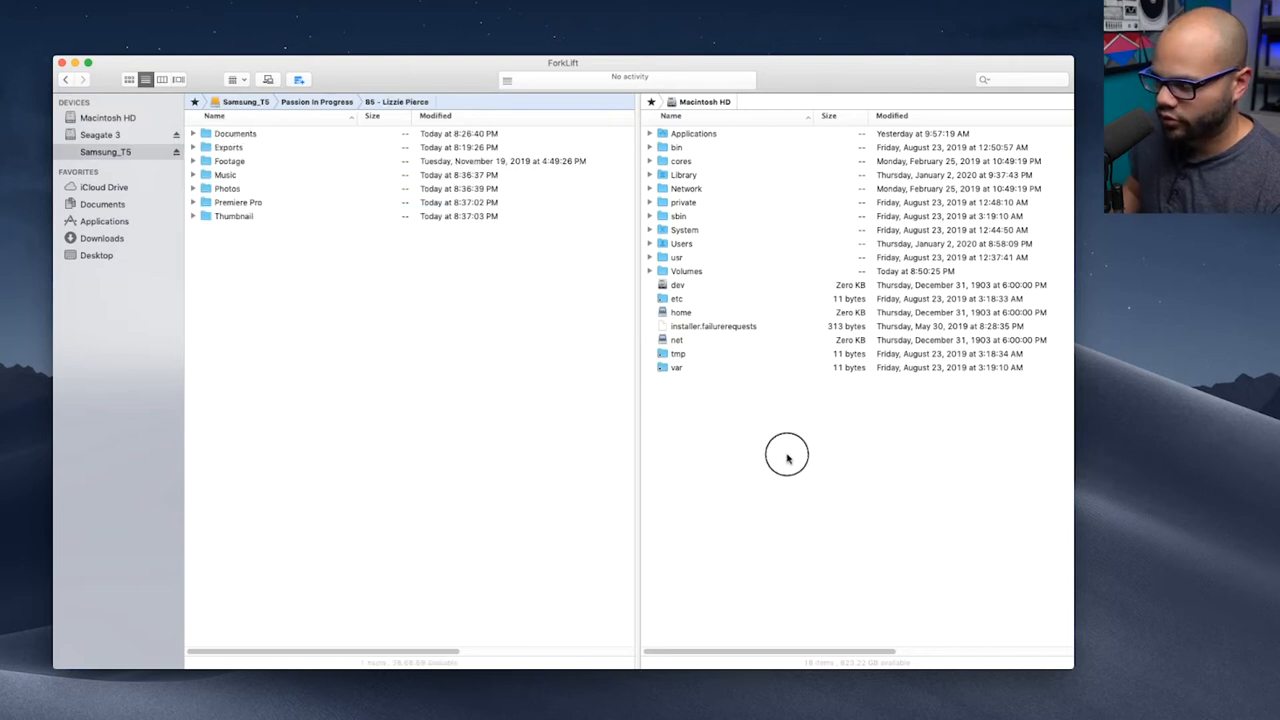
left_click(837, 101)
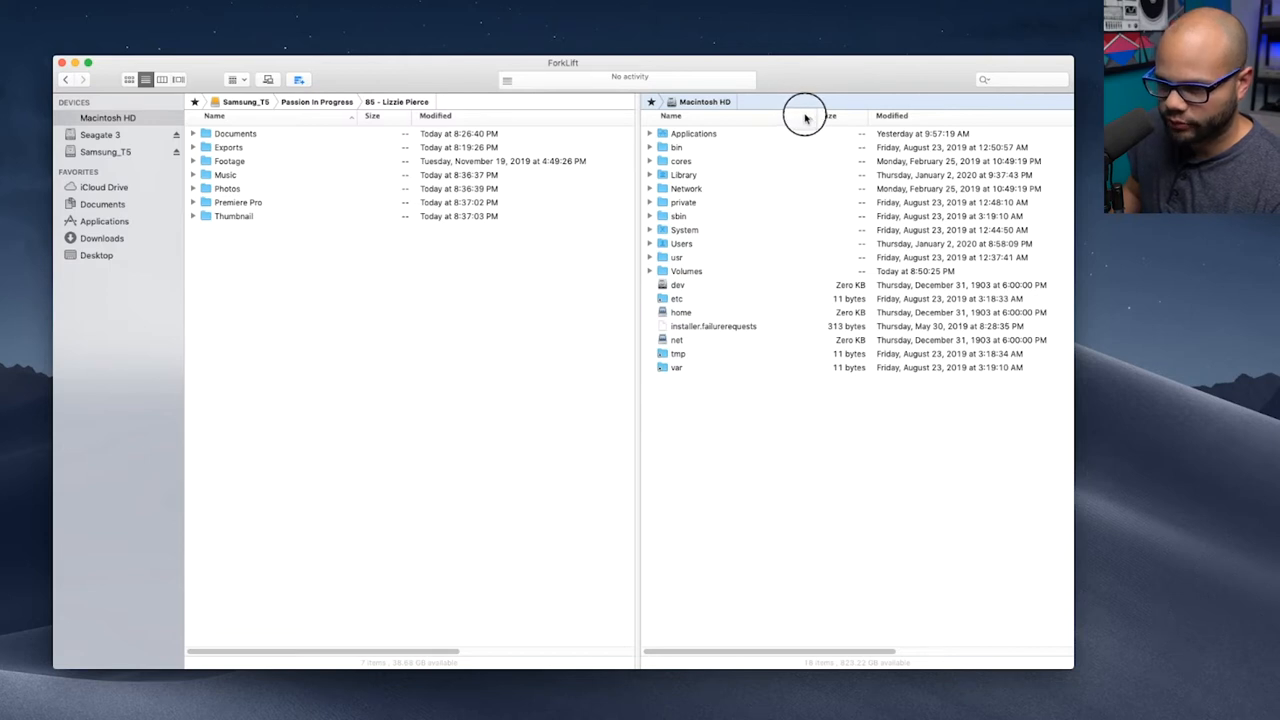
mouse_move(605, 117)
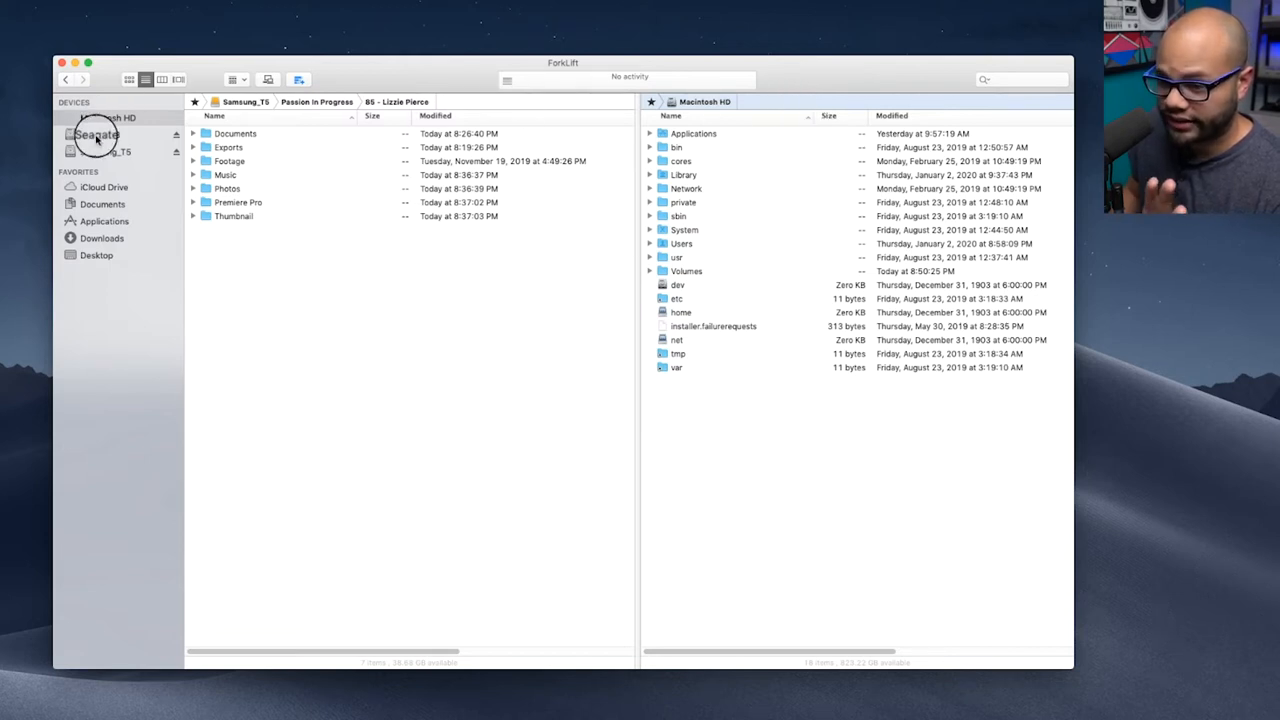
left_click(97, 133)
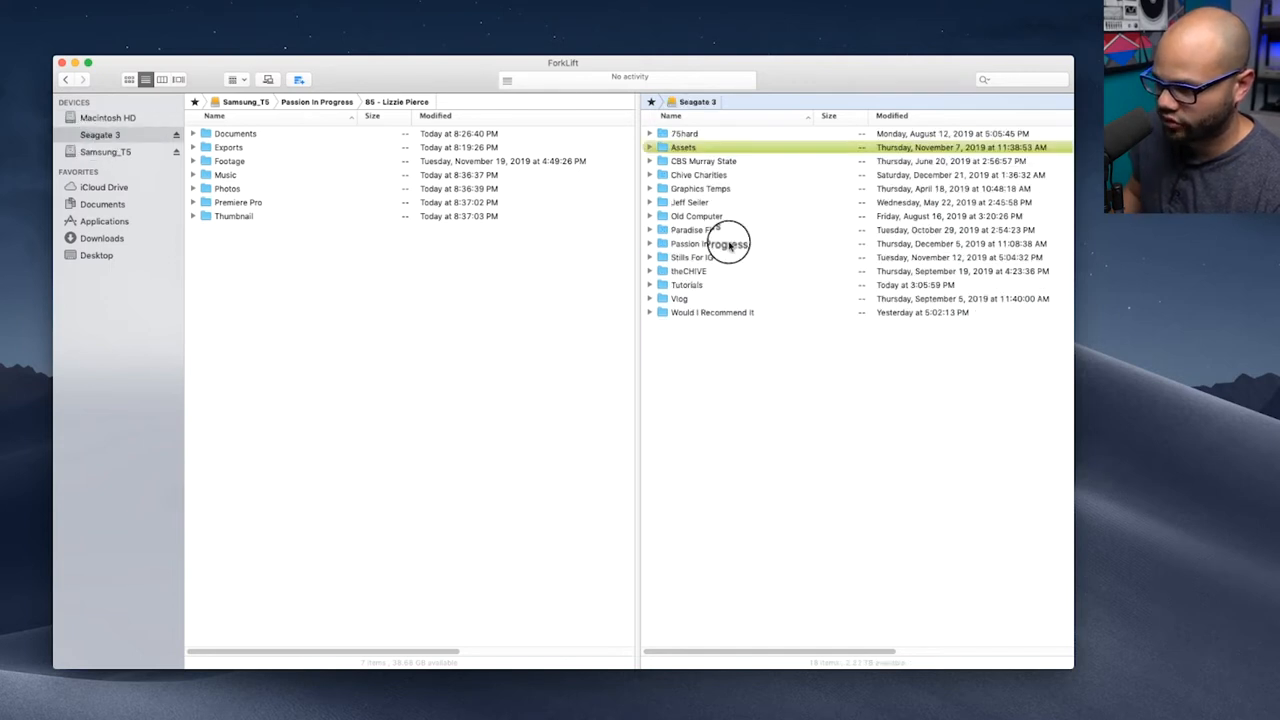
double_click(708, 243)
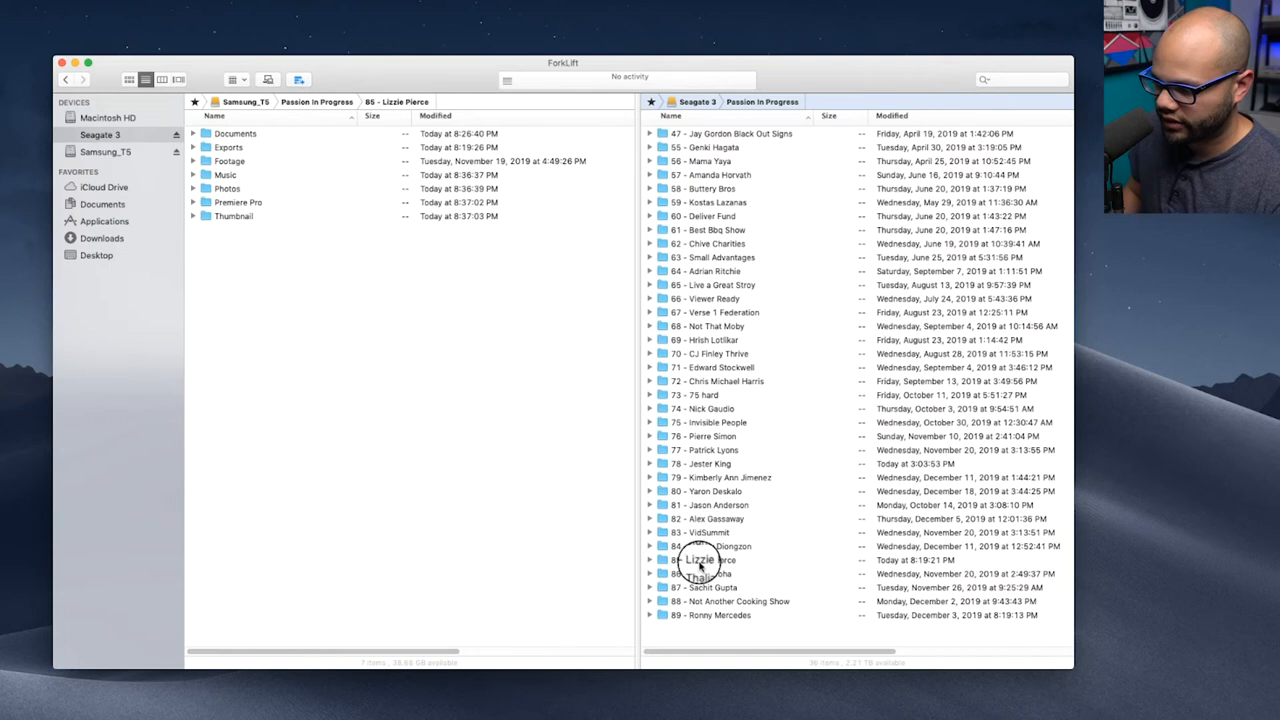
double_click(705, 559)
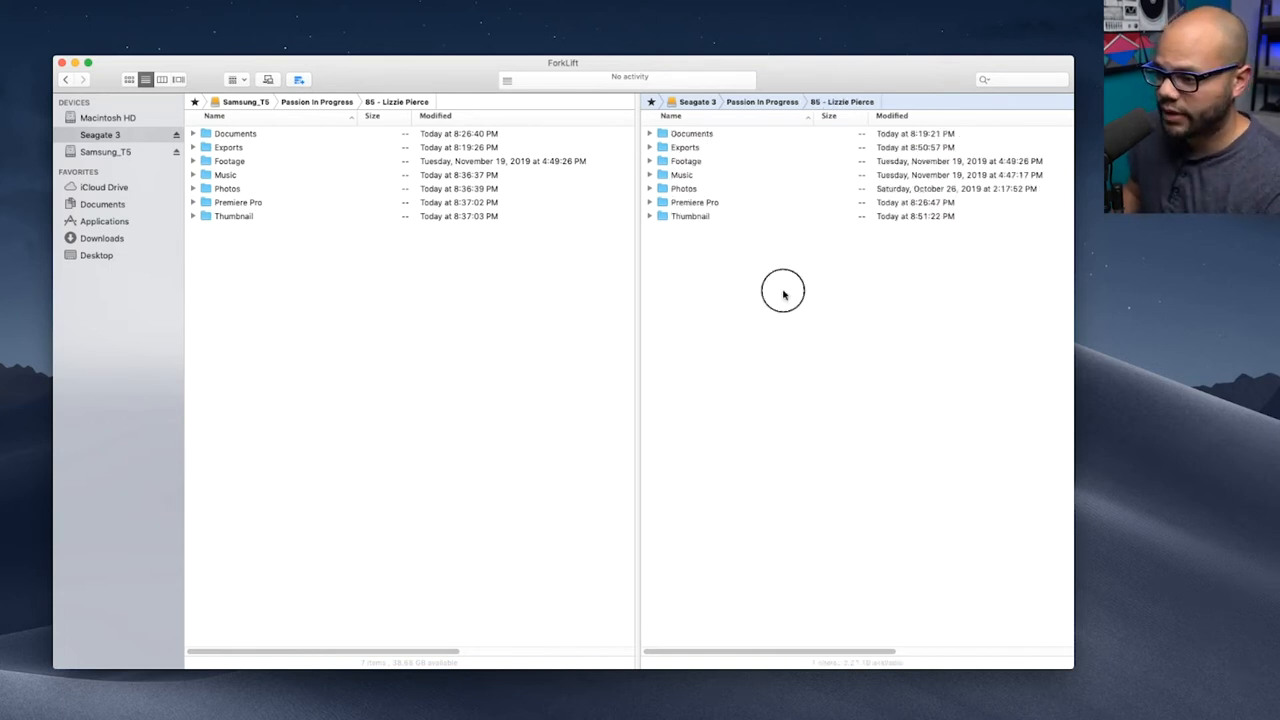
mouse_move(788, 168)
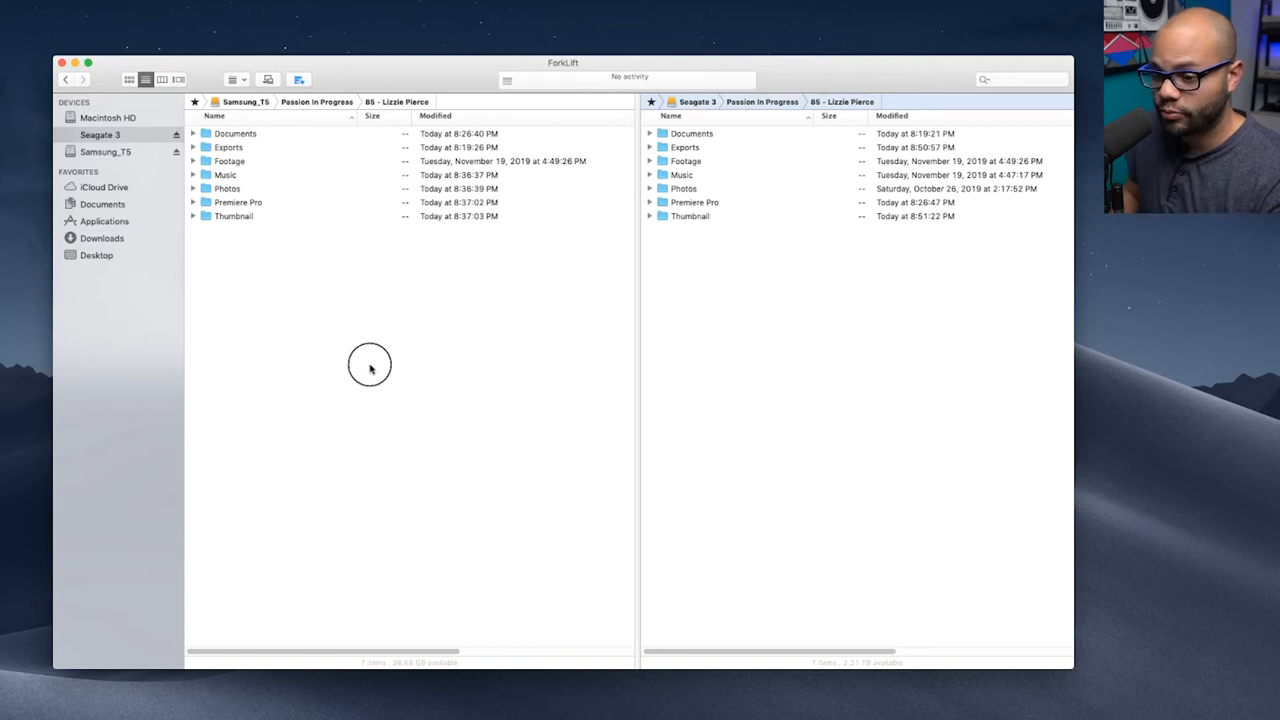
Make the Samsung_T5 pane the source side and show the File menu commands
left_click(105, 151)
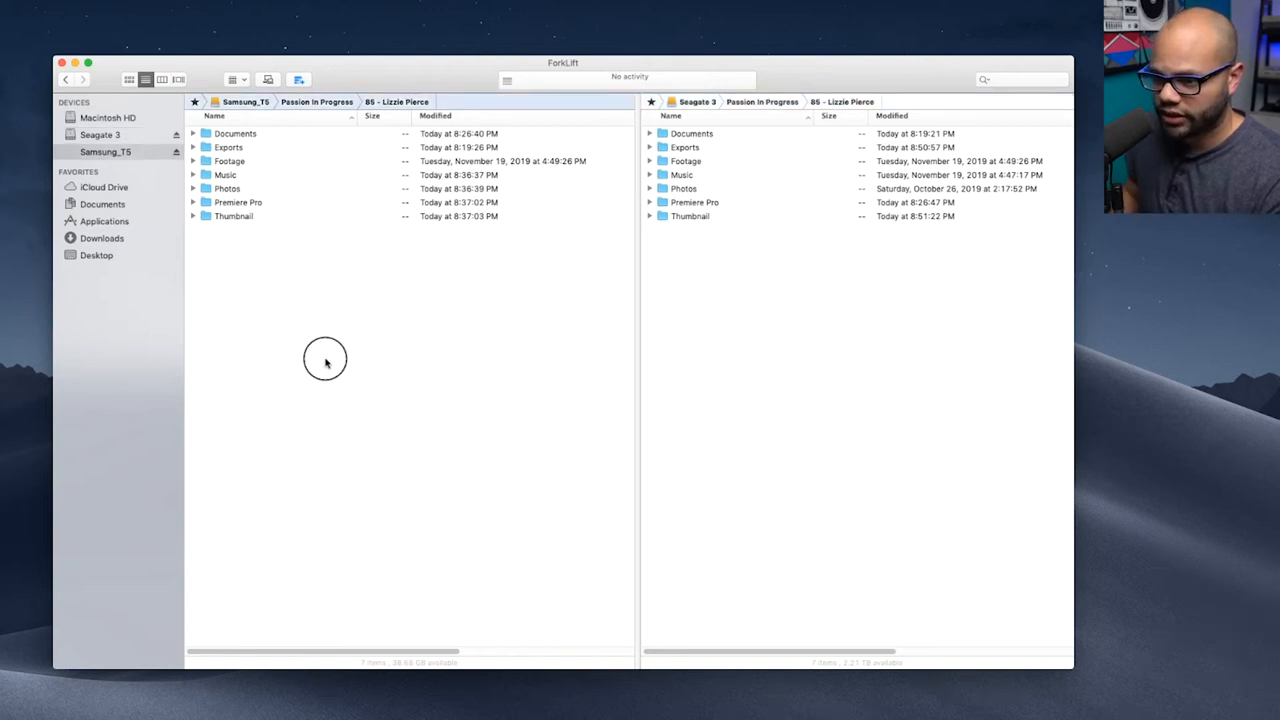
mouse_move(357, 170)
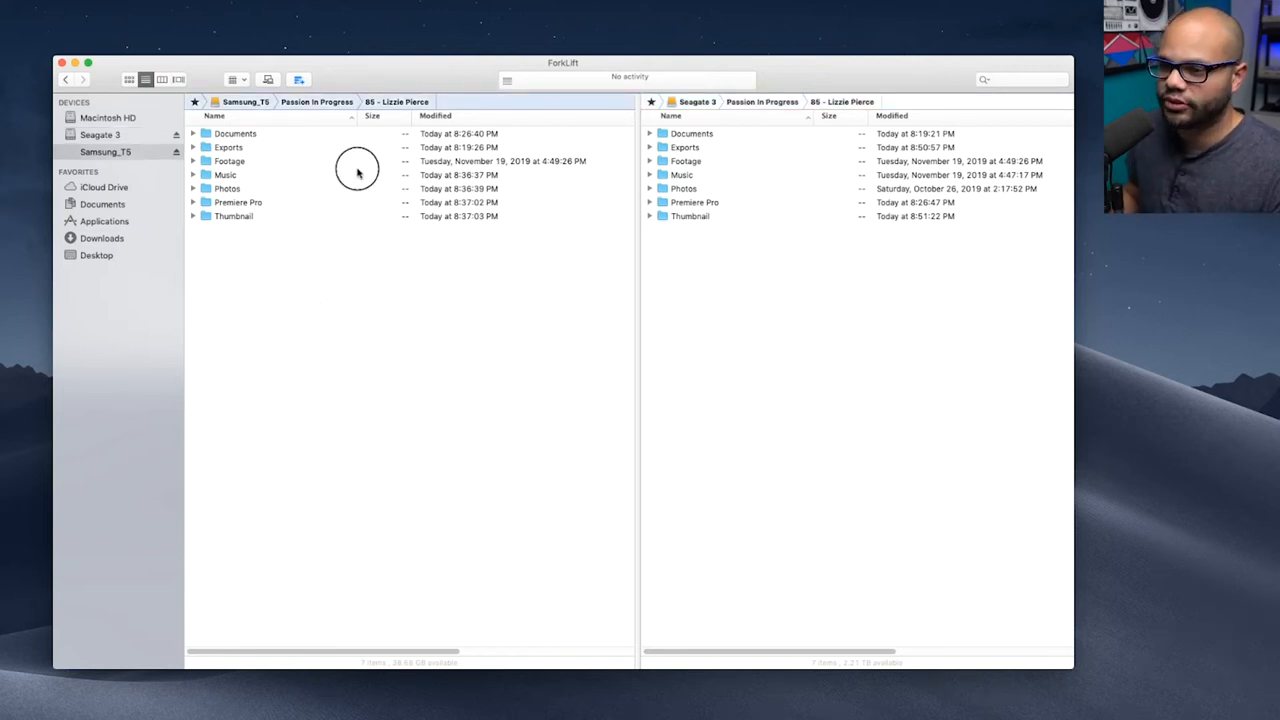
mouse_move(398, 270)
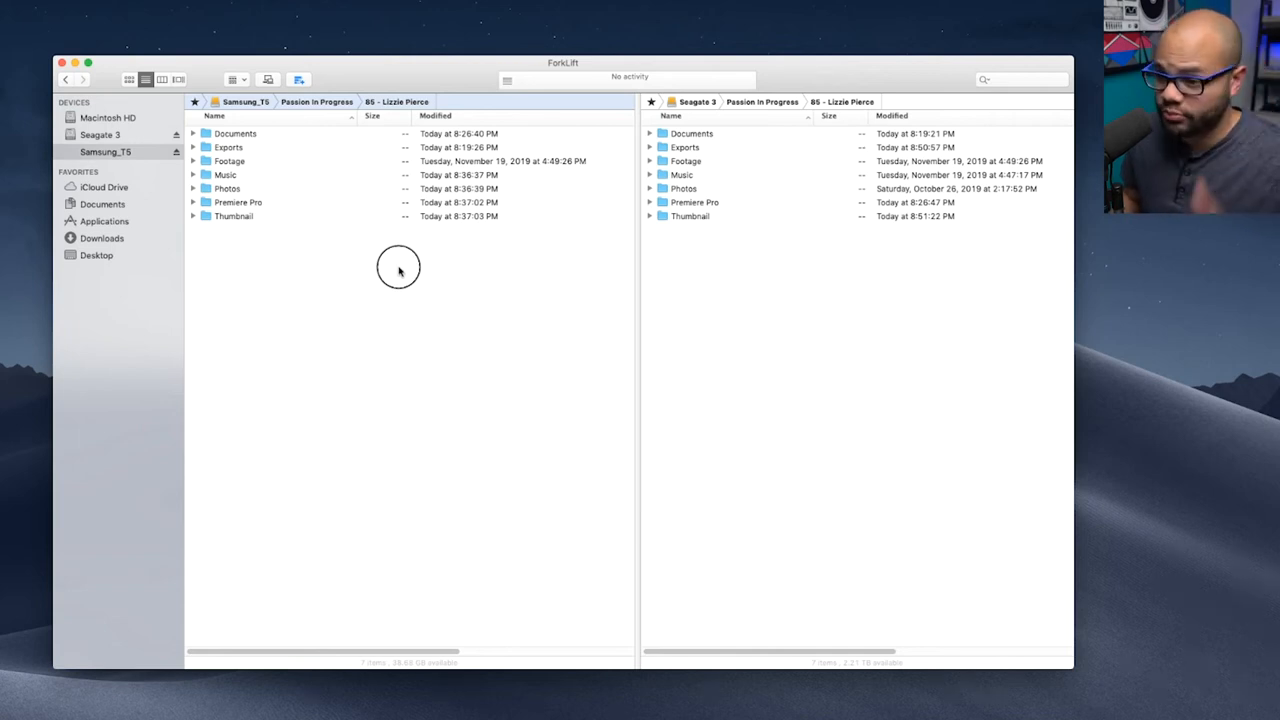
mouse_move(250, 133)
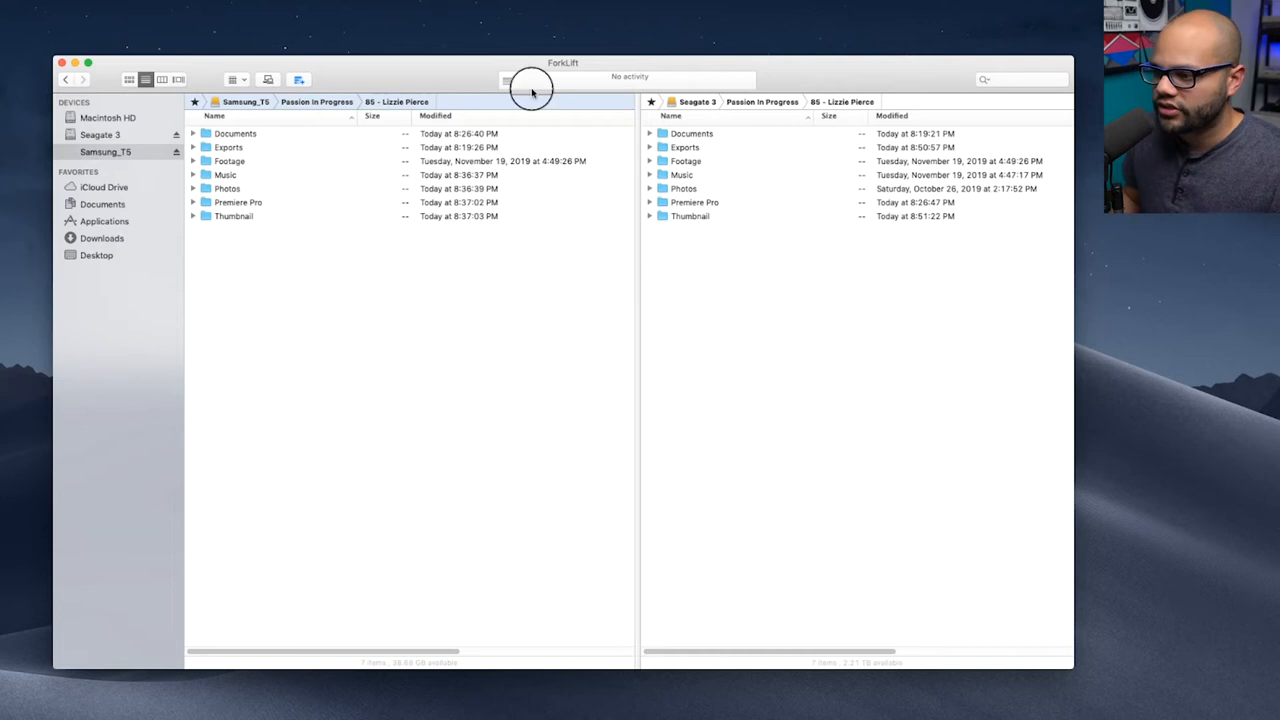
mouse_move(807, 267)
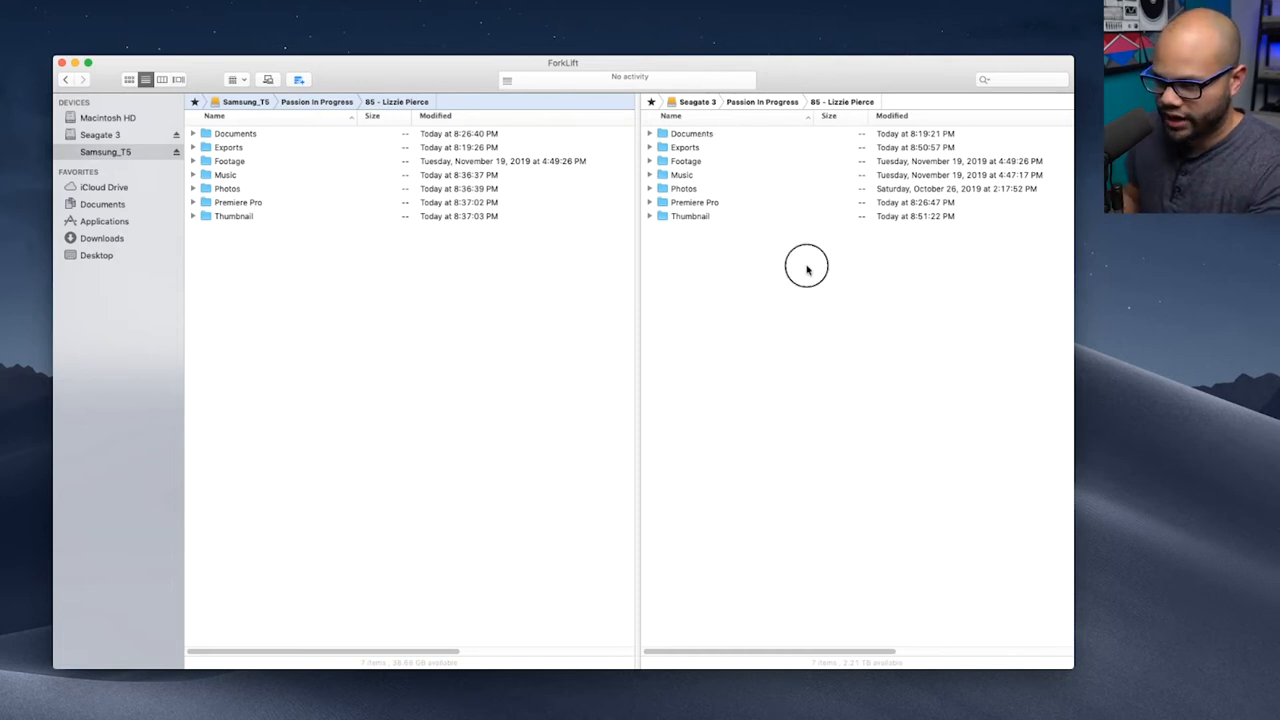
mouse_move(150, 38)
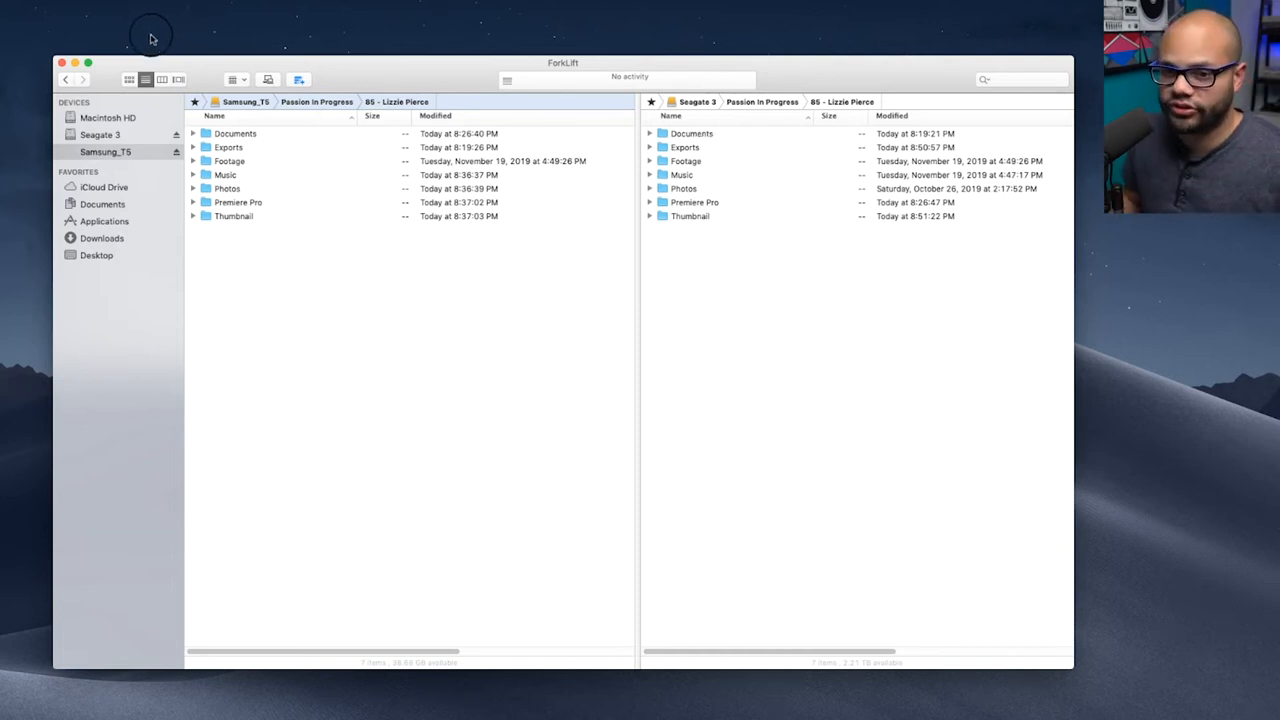
left_click(98, 11)
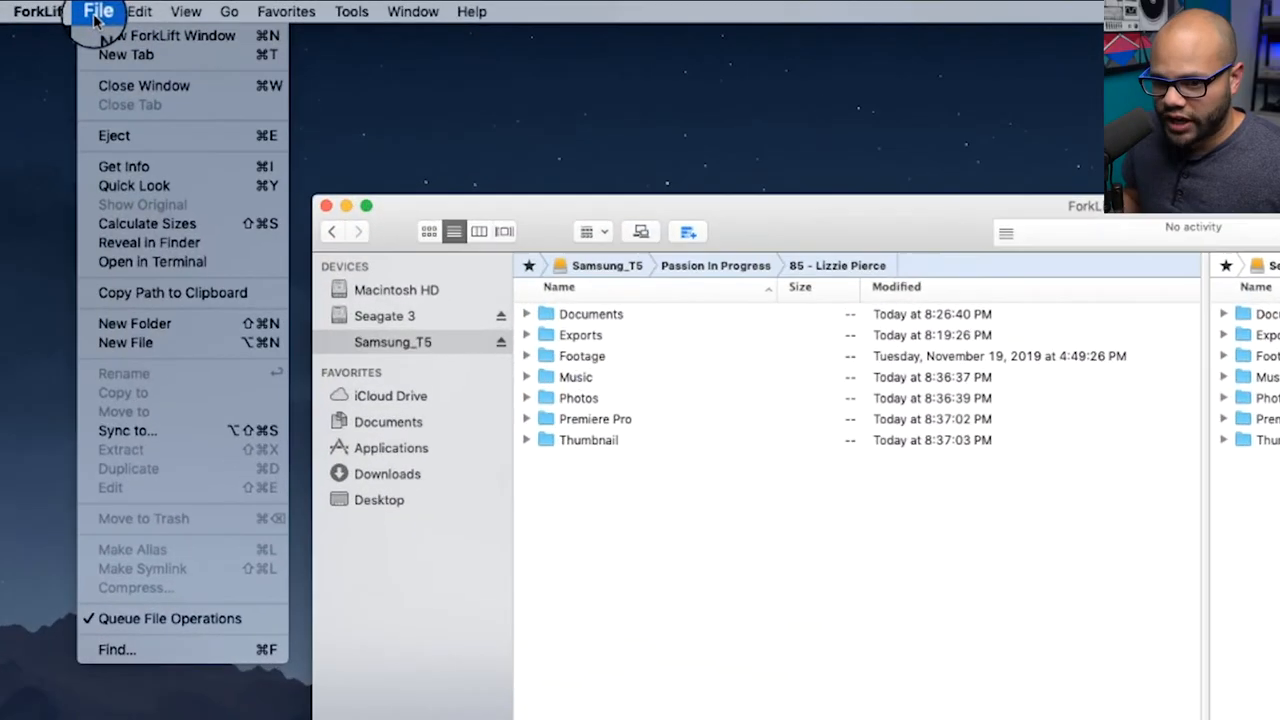
Check the Sync to… shortcut in ForkLift Preferences, then close Preferences
left_click(118, 13)
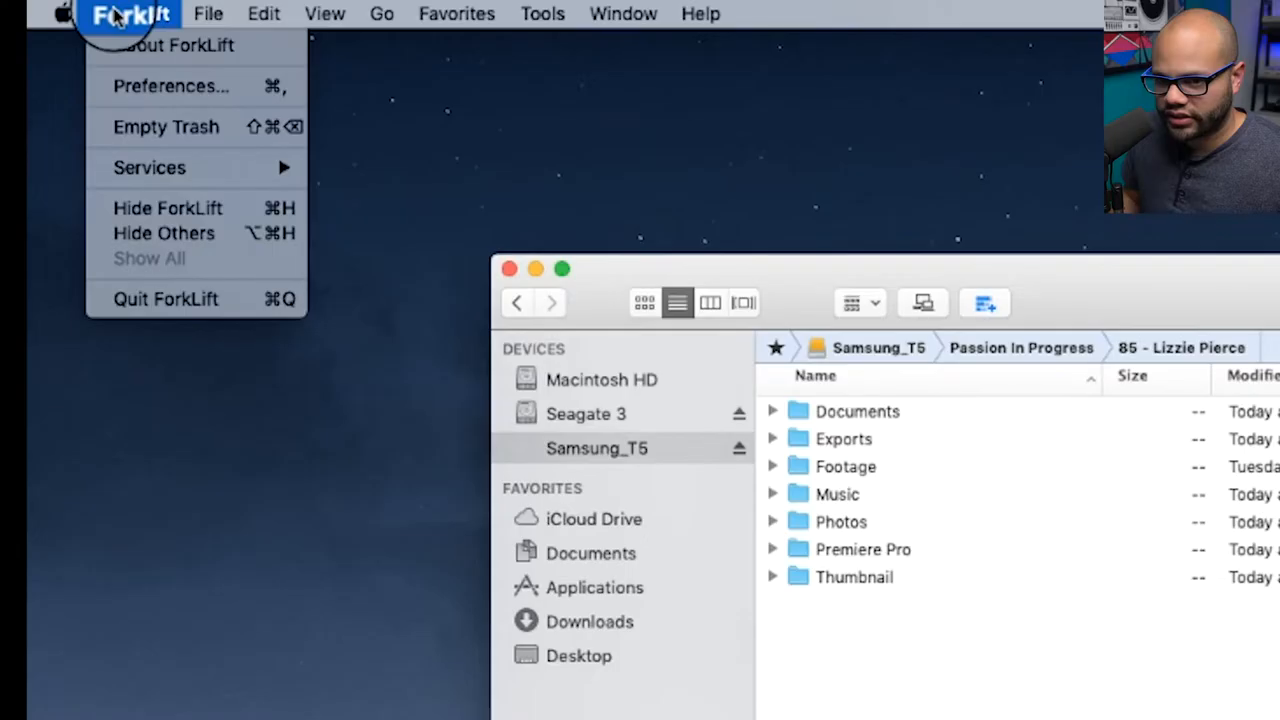
mouse_move(170, 86)
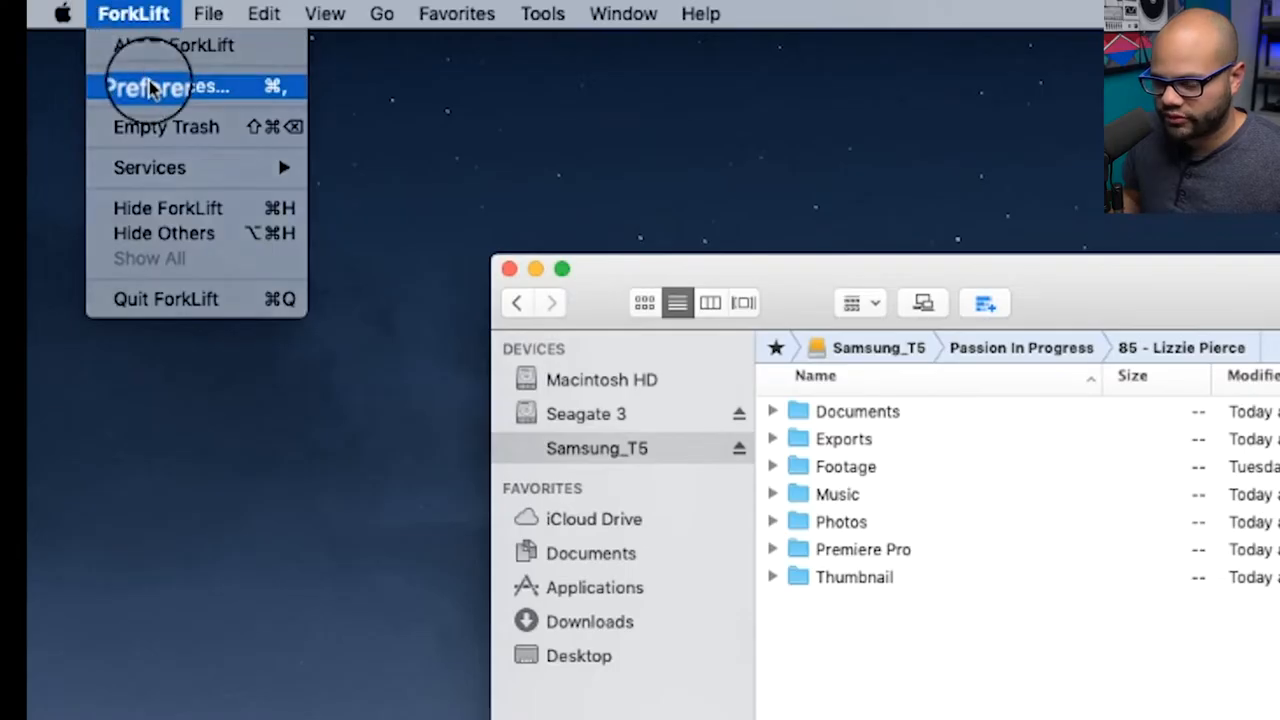
left_click(168, 86)
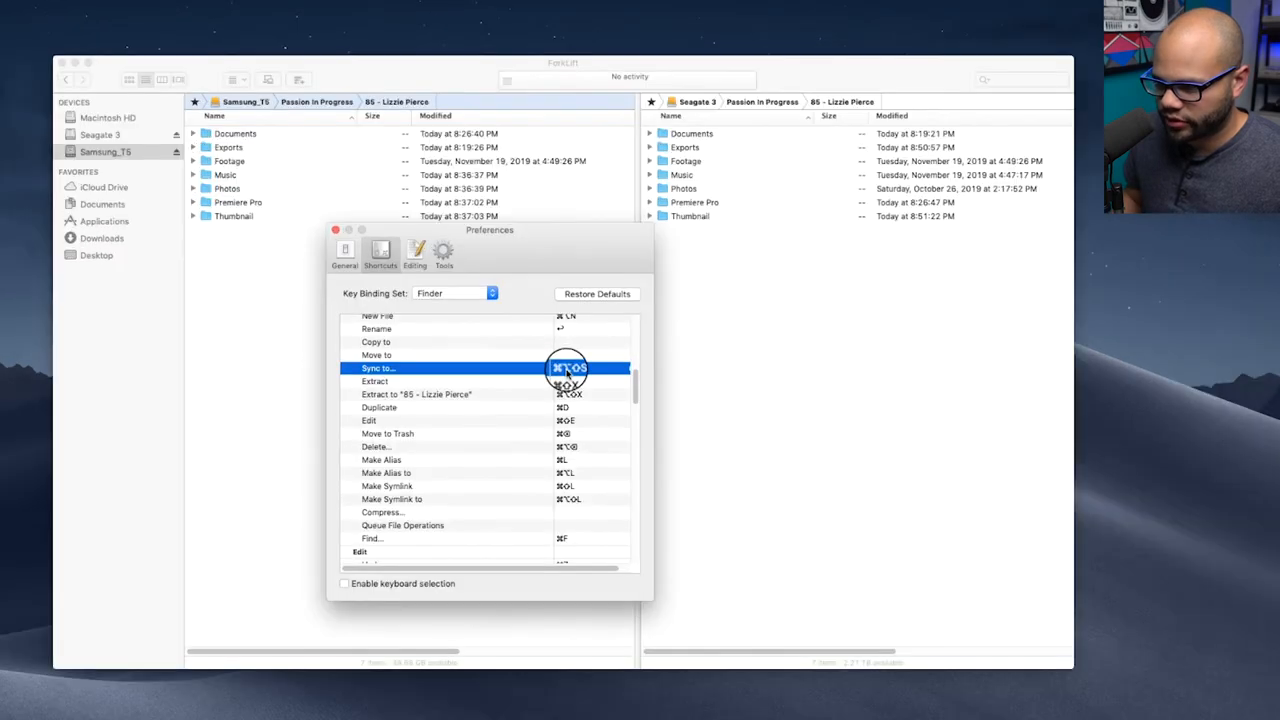
left_click(590, 367)
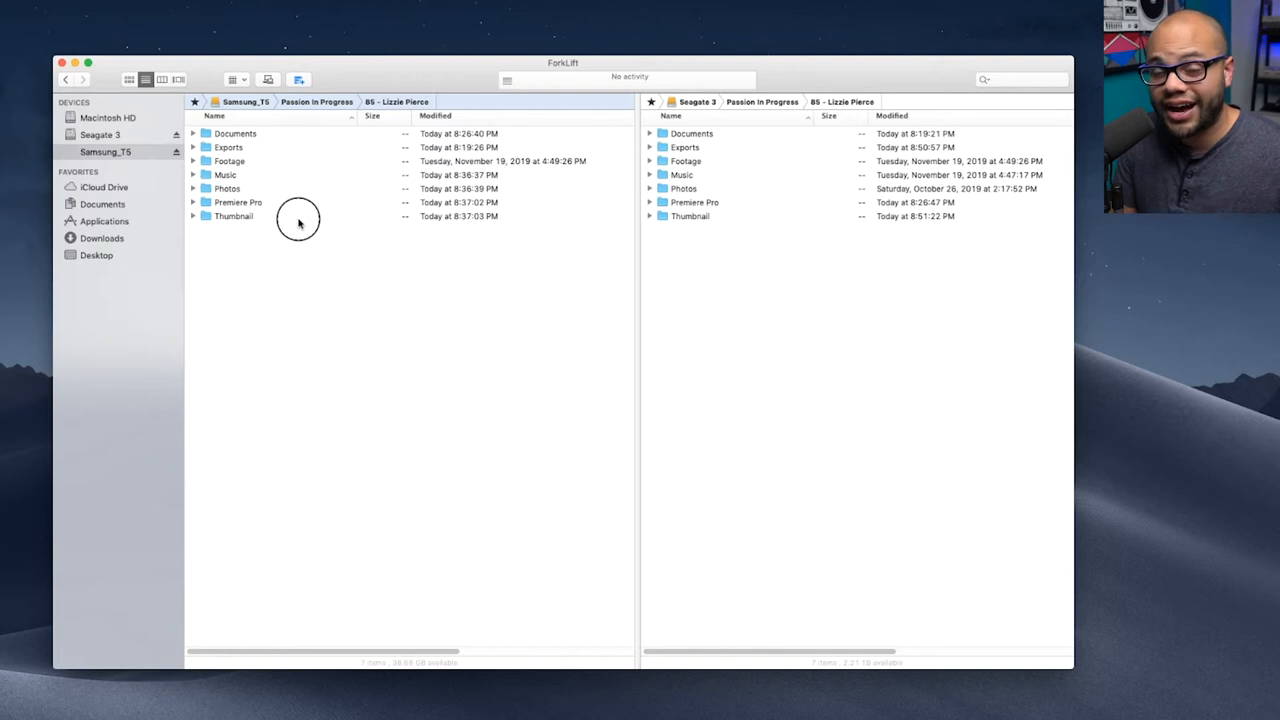
mouse_move(705, 323)
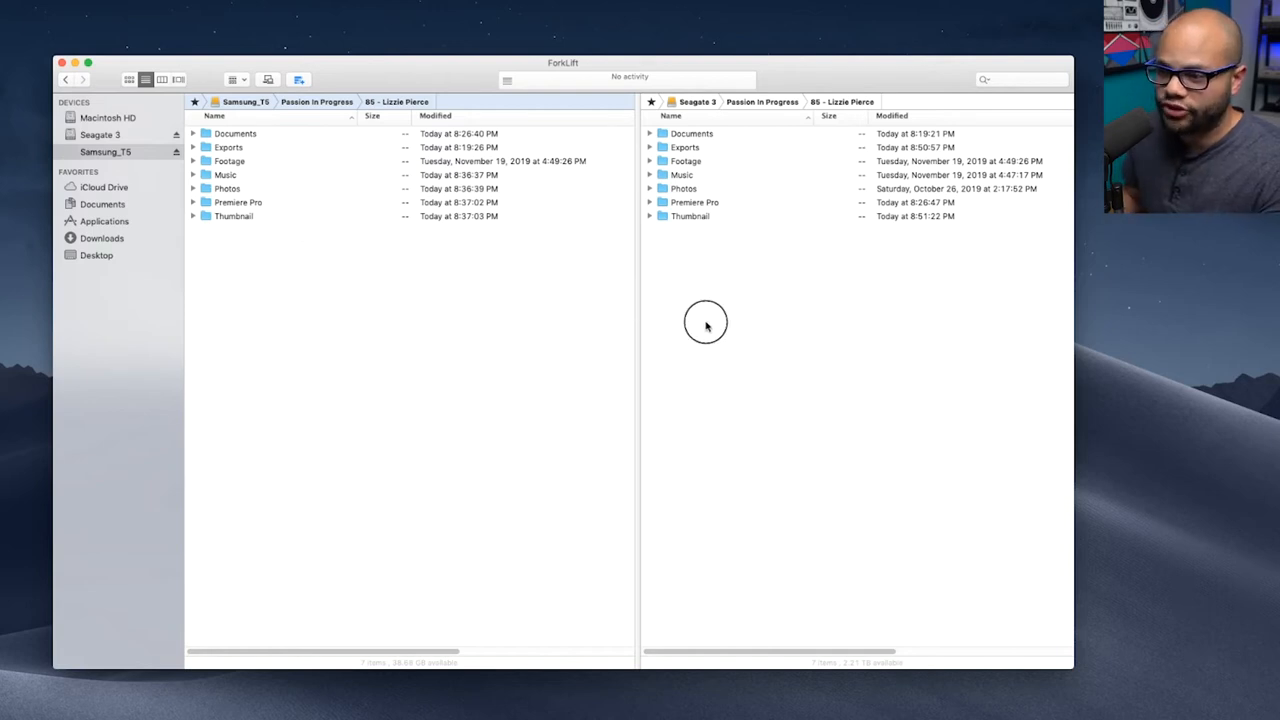
mouse_move(391, 301)
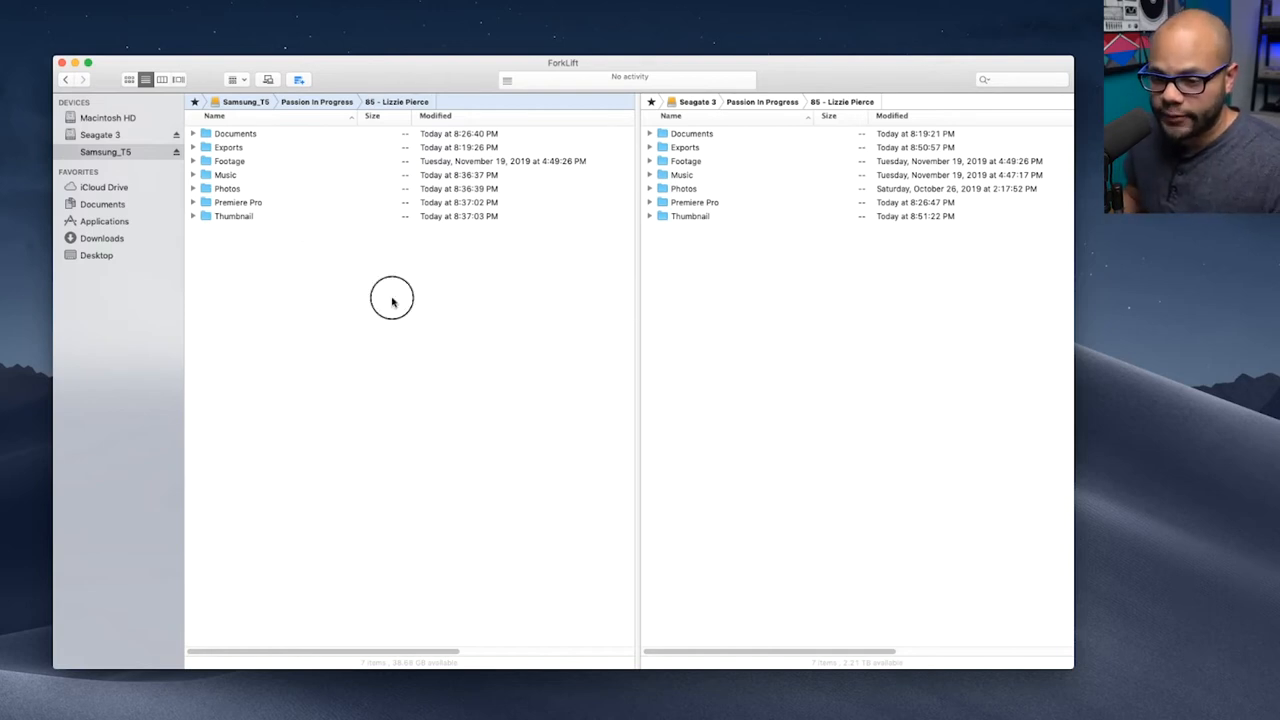
Sync the Samsung_T5 project folder to Seagate 3, previewing 448 additions and 2 updates
left_click(70, 6)
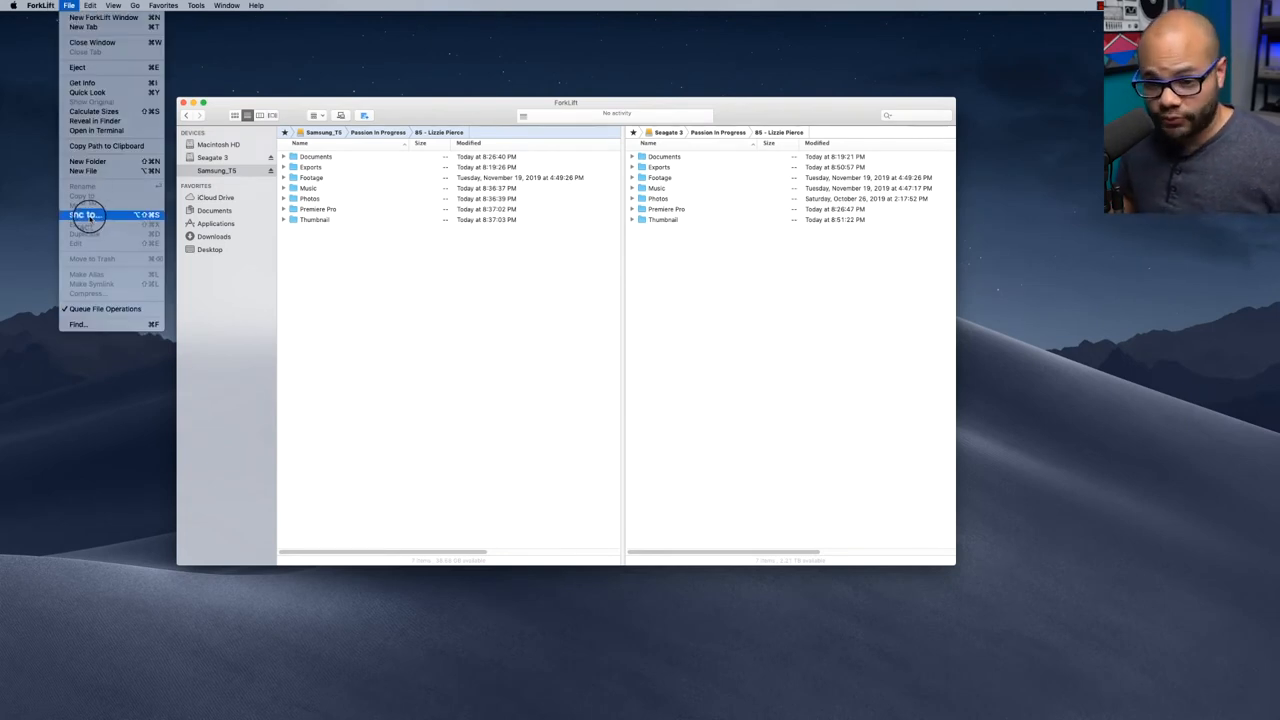
left_click(85, 214)
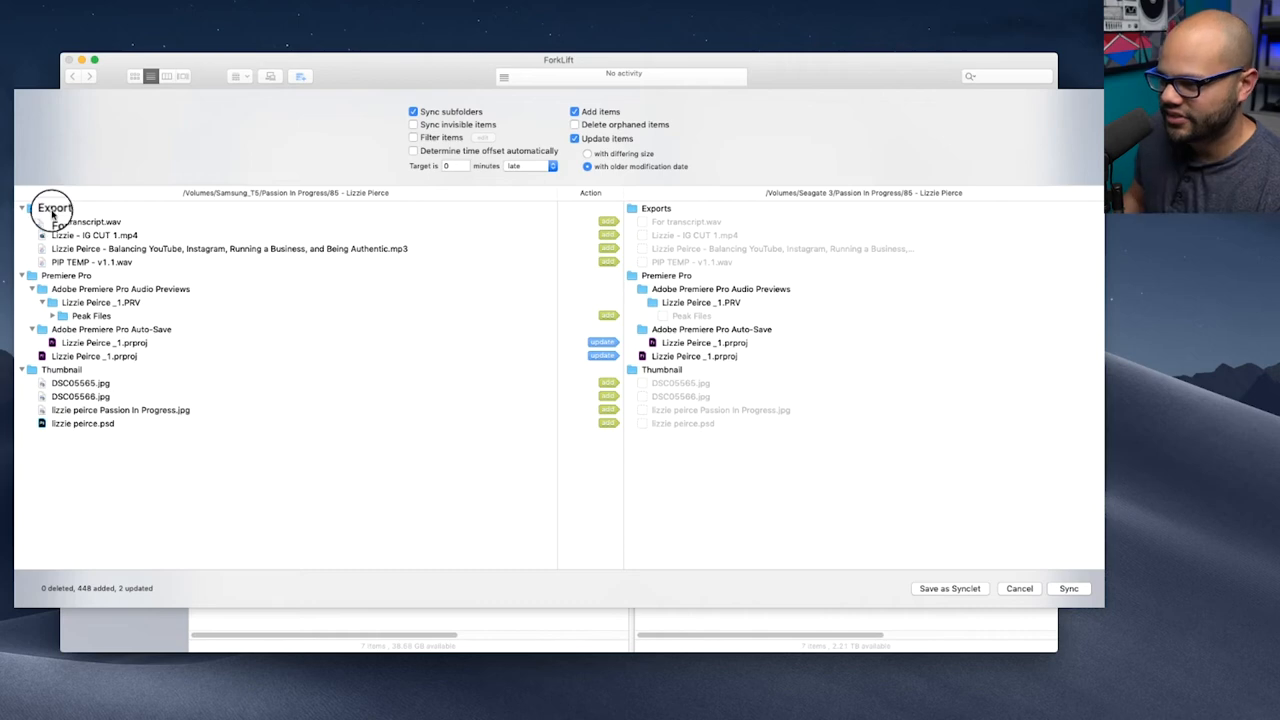
Expand Peak Files, then toggle Sync subfolders off and back on
left_click(64, 316)
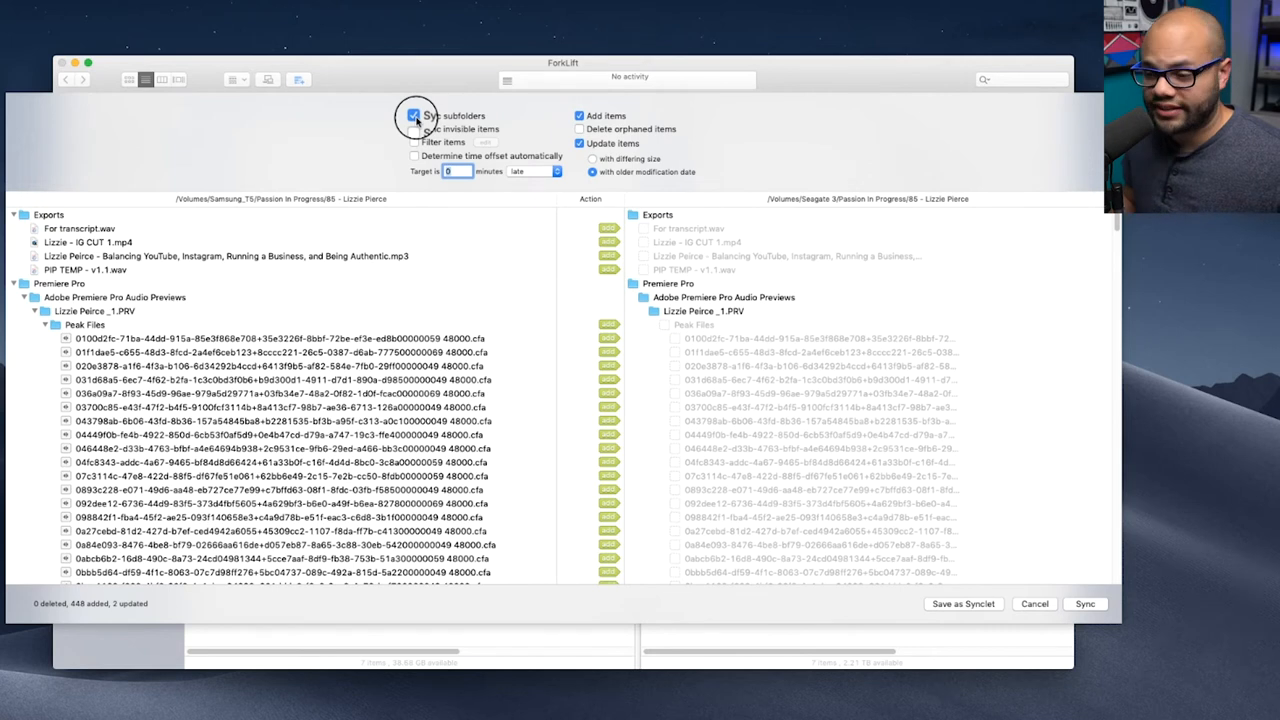
left_click(414, 115)
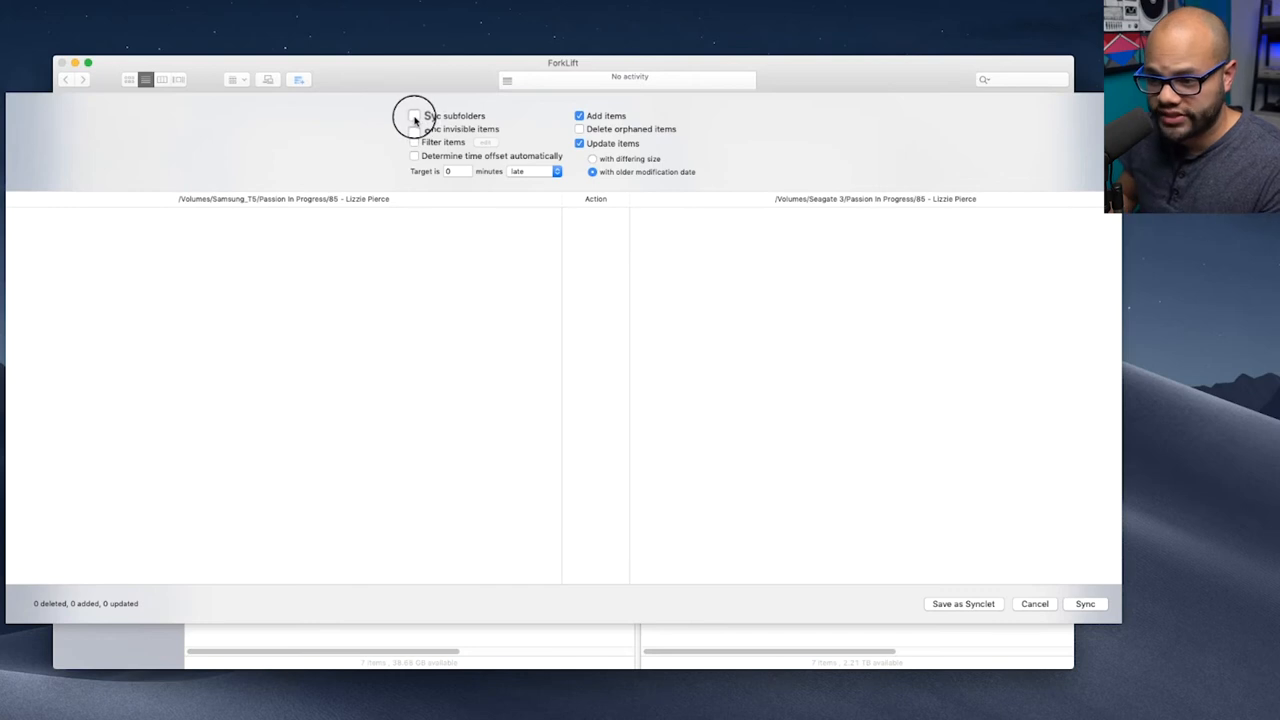
left_click(414, 115)
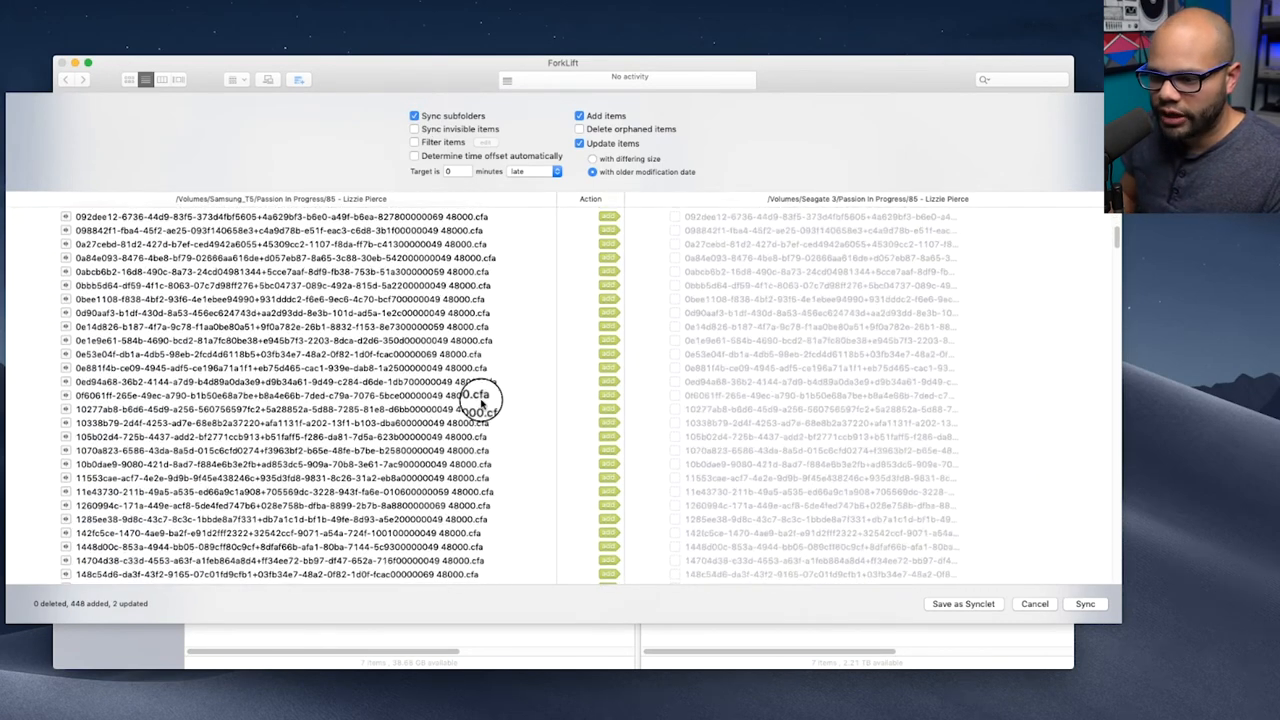
scroll("down", 3)
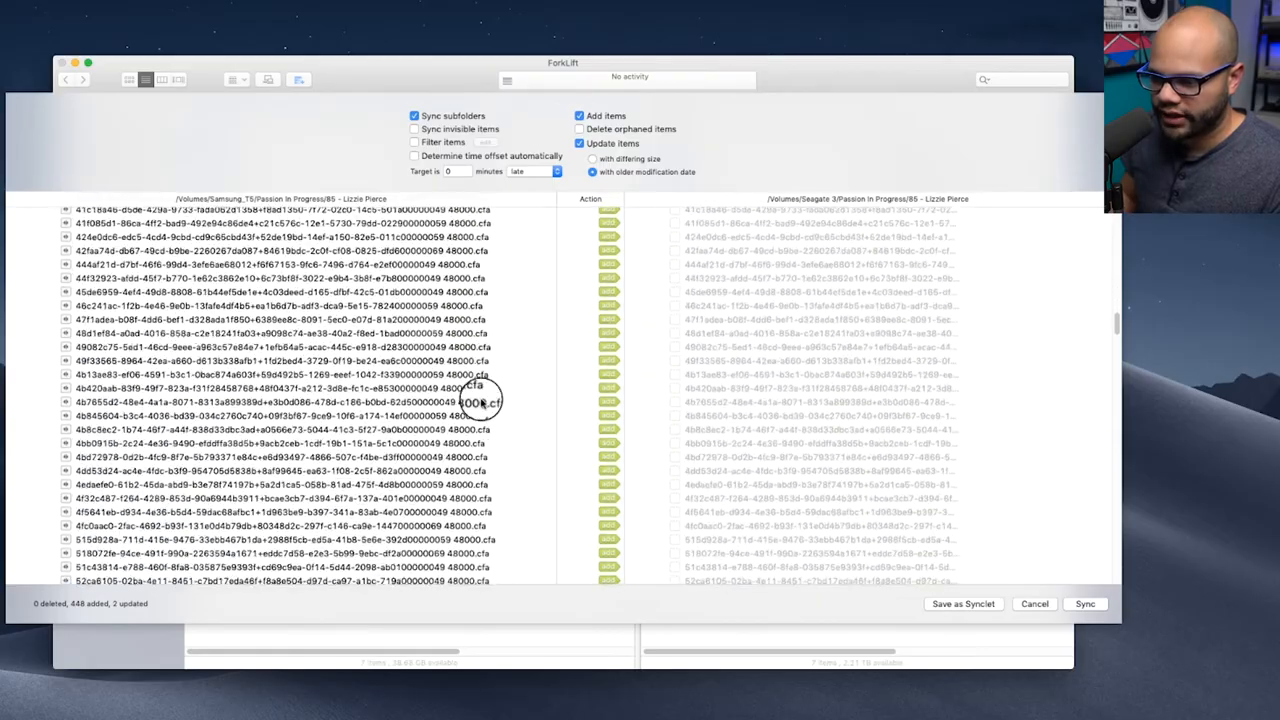
scroll("down", 3)
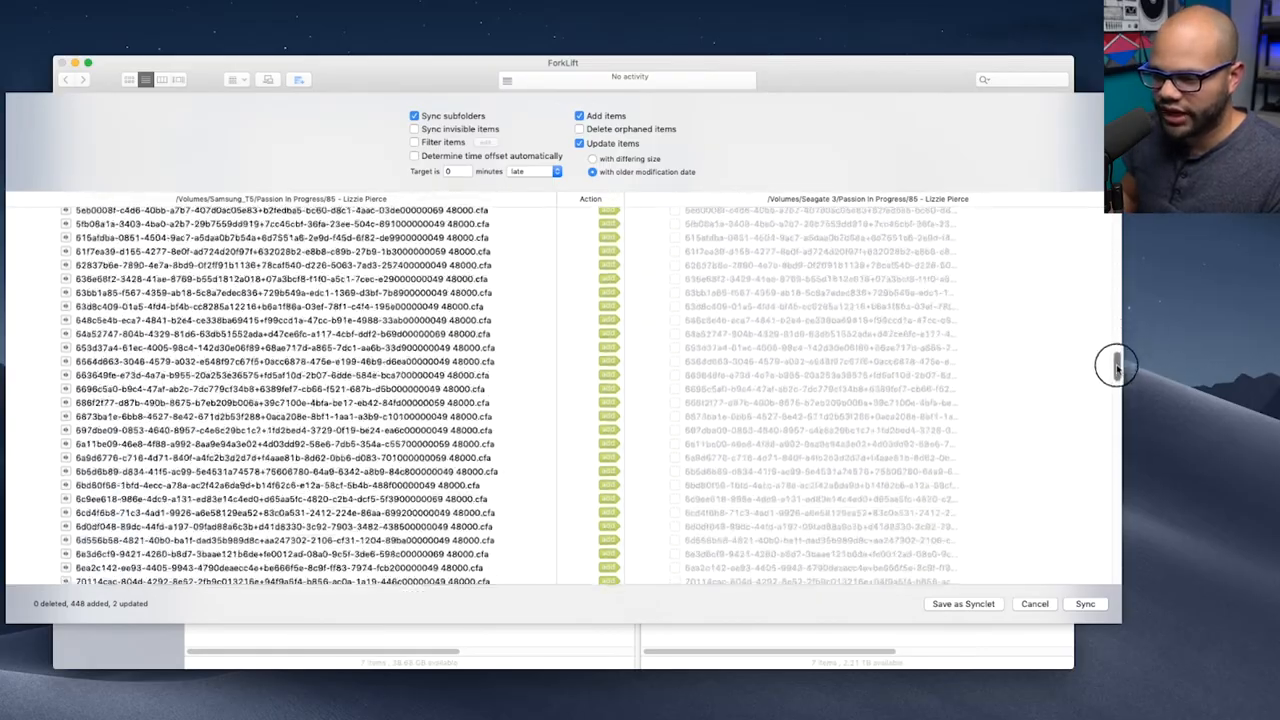
scroll("down", 3)
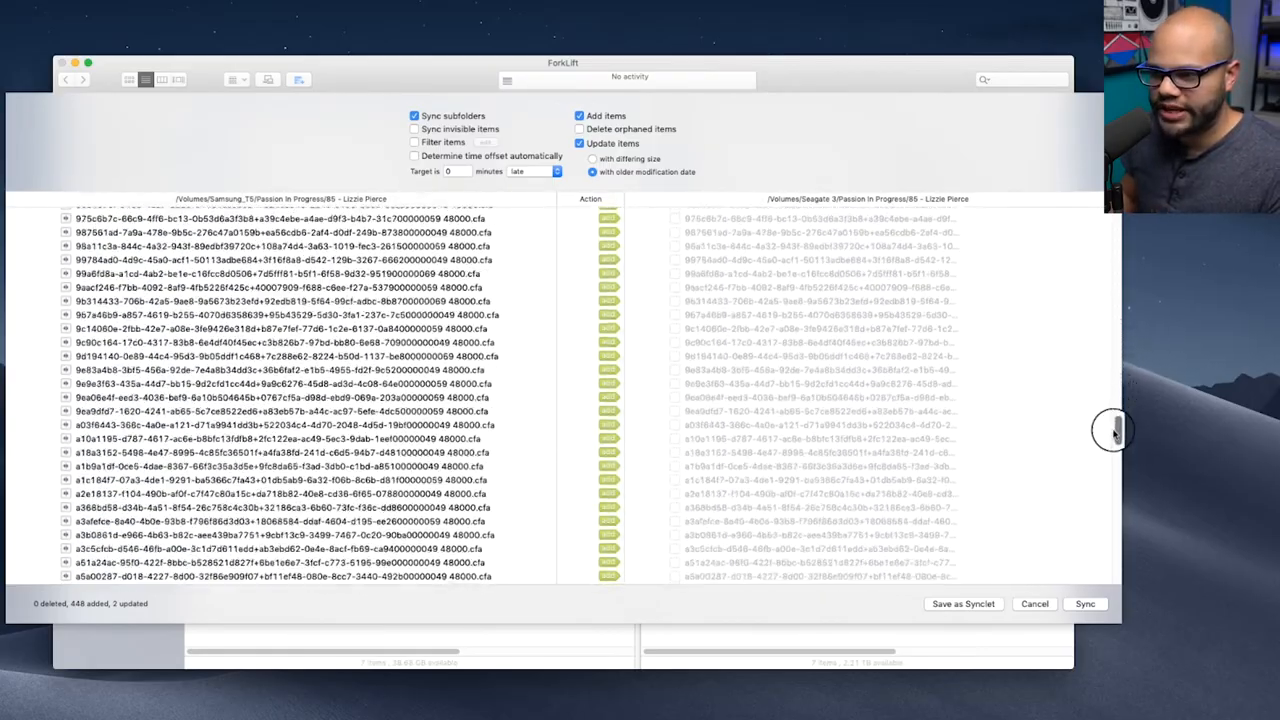
left_click(34, 325)
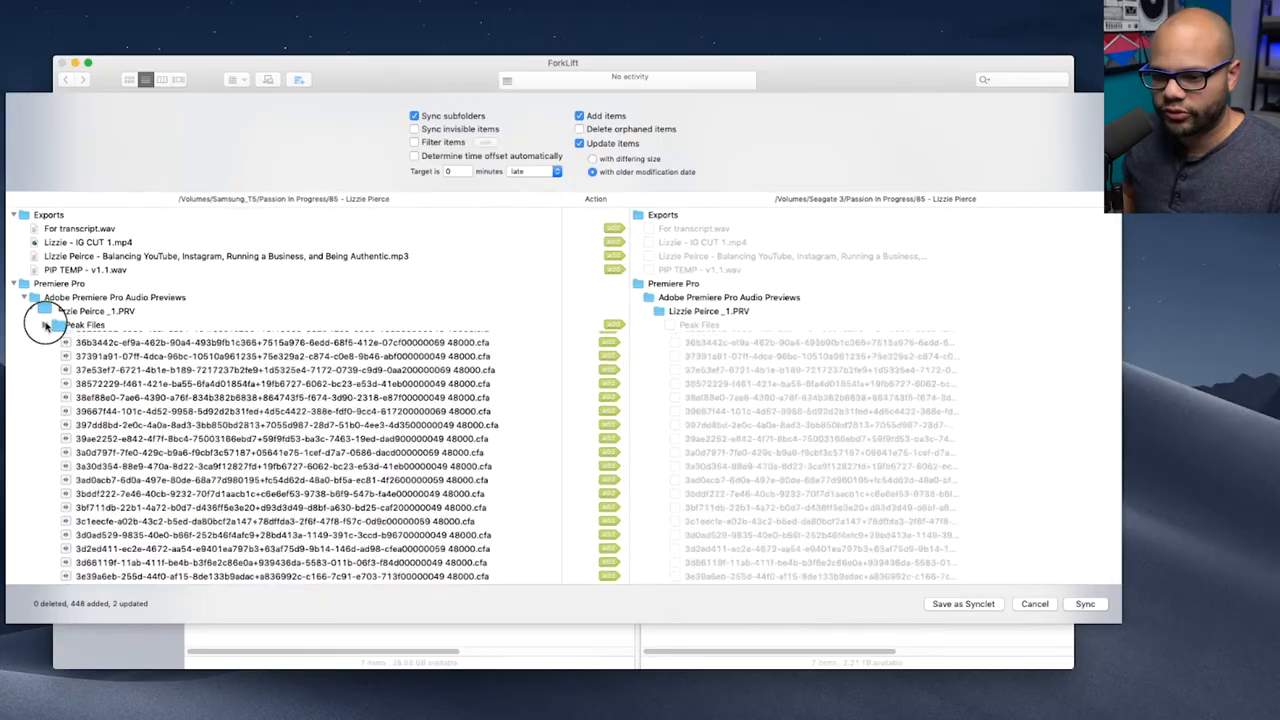
Collapse Peak Files to reveal the two Lizzie Peirce _1.prproj files marked for update
left_click(44, 325)
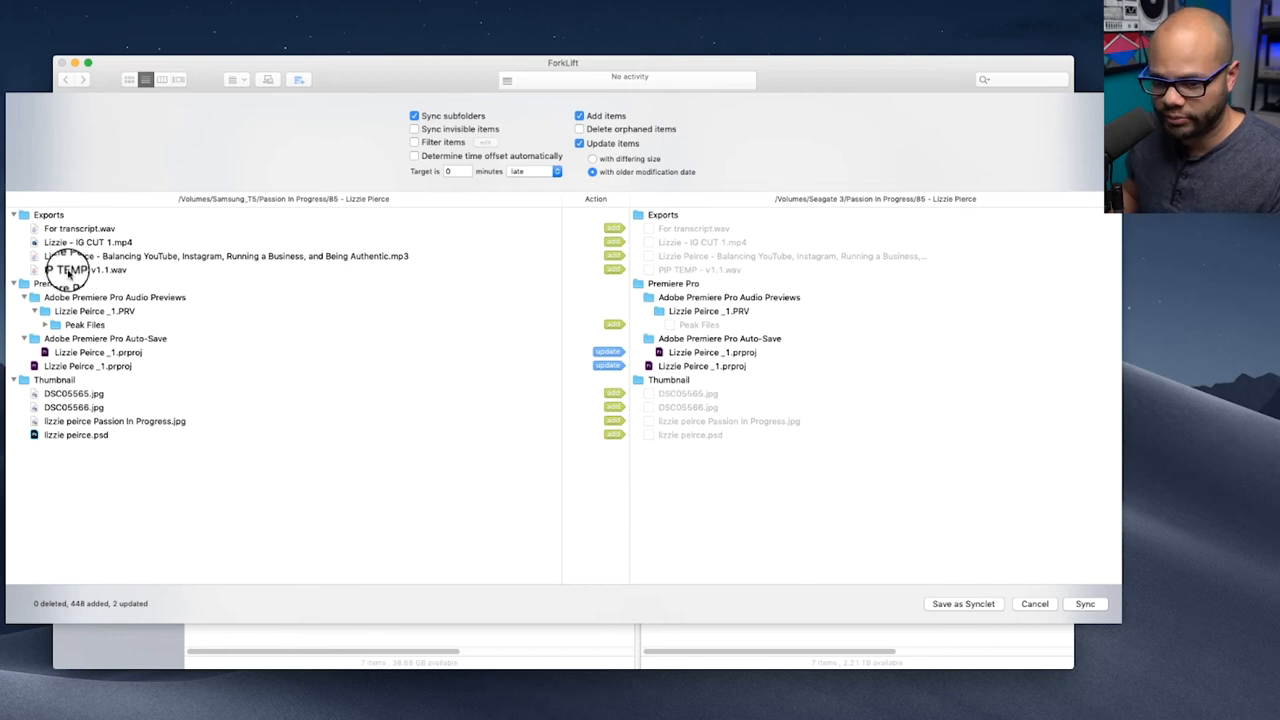
left_click(88, 365)
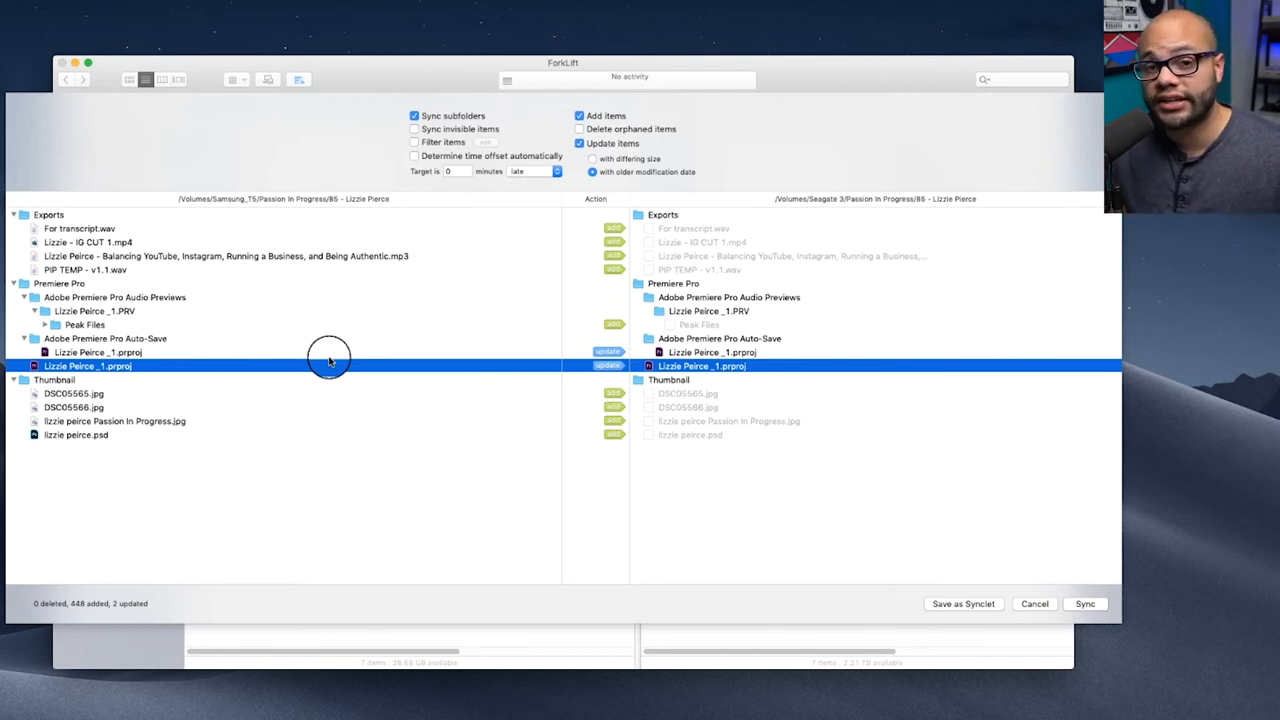
mouse_move(262, 322)
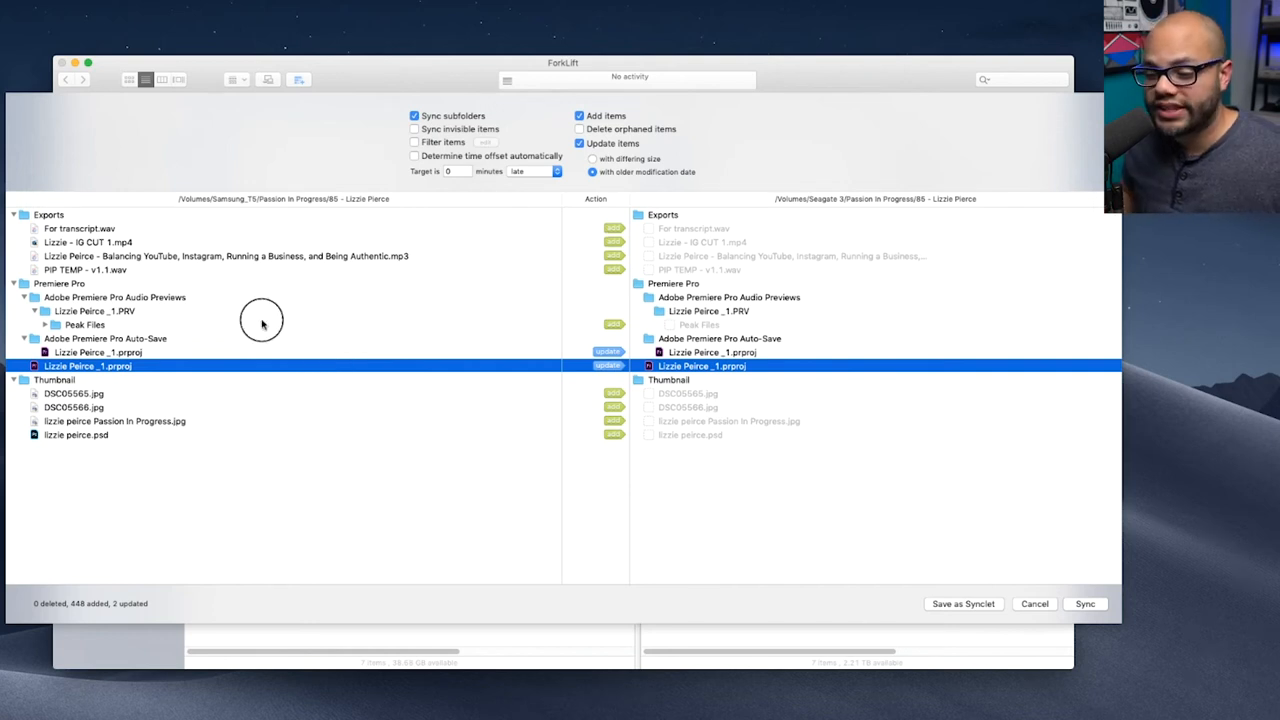
Re-expand Peak Files and scroll through its .cfa files in the sync preview
left_click(47, 324)
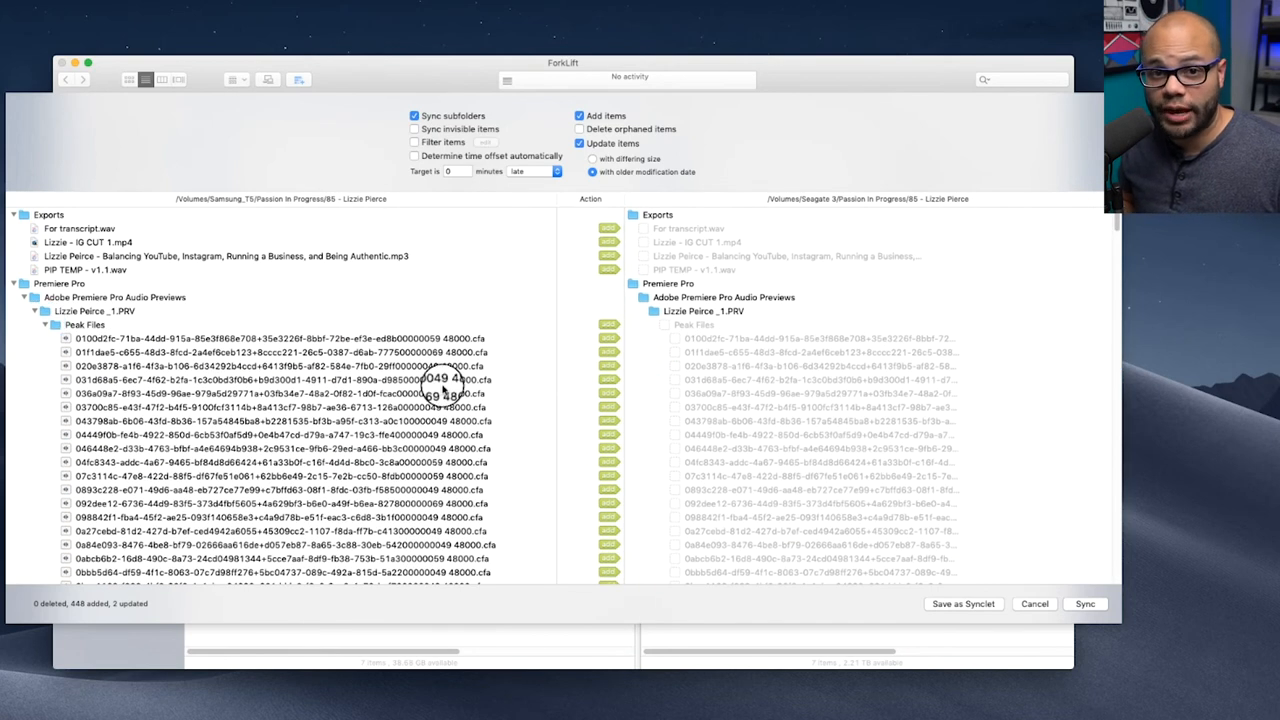
mouse_move(533, 307)
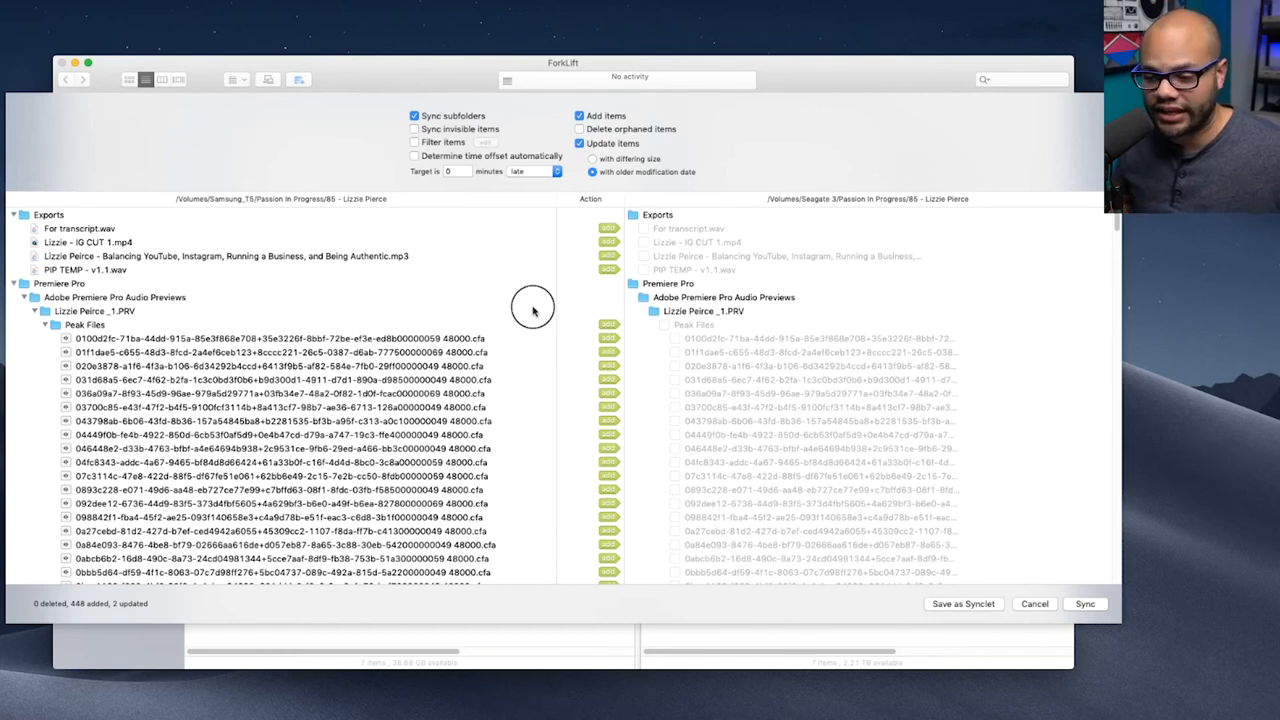
mouse_move(68, 337)
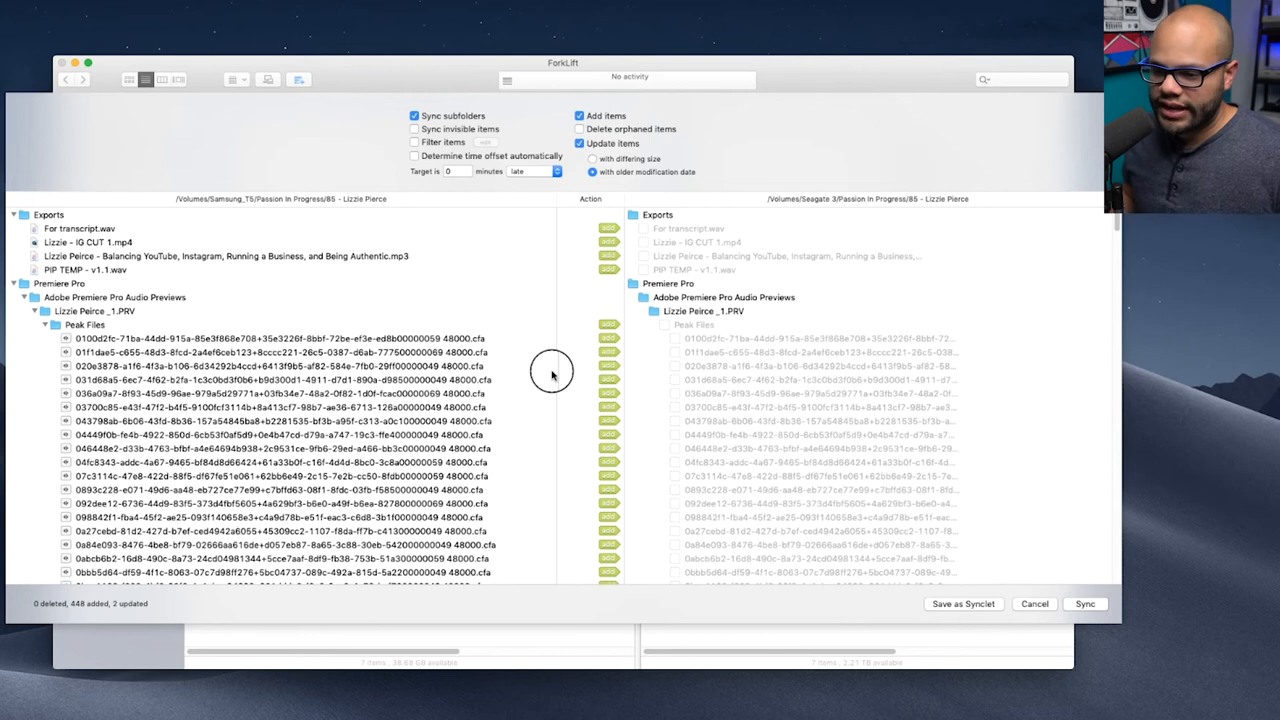
scroll("down", 3)
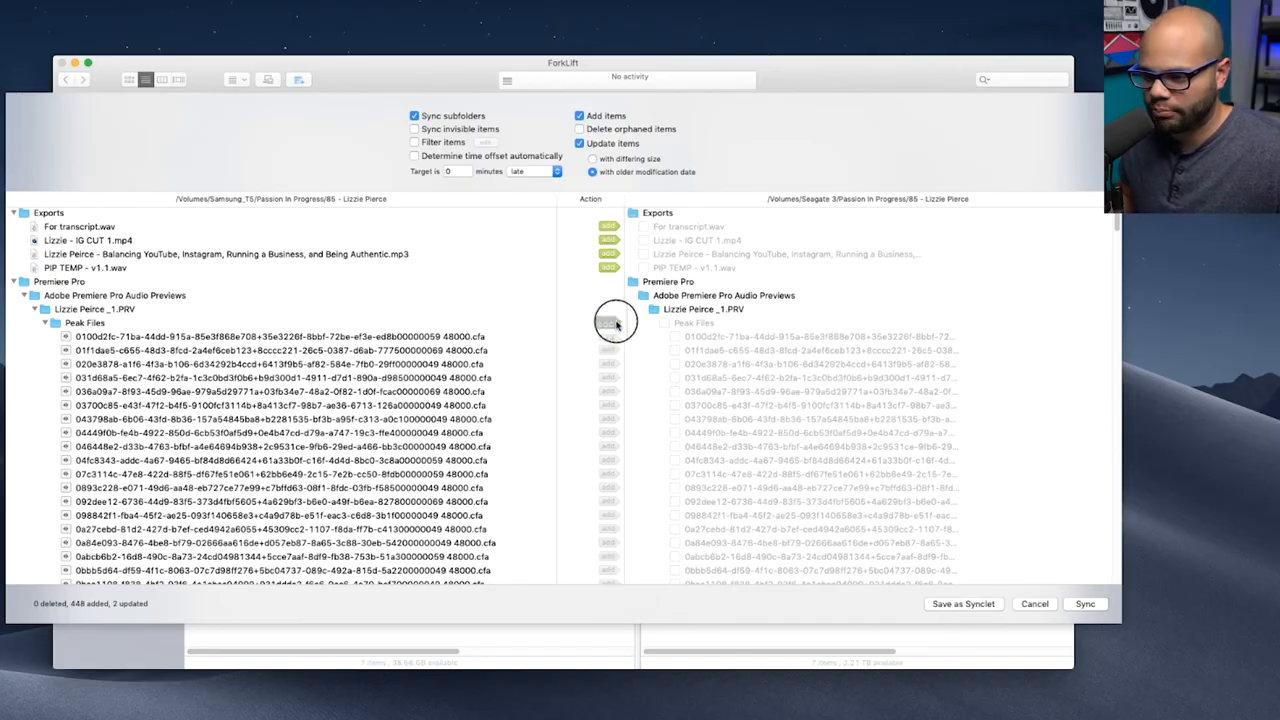
scroll("down", 3)
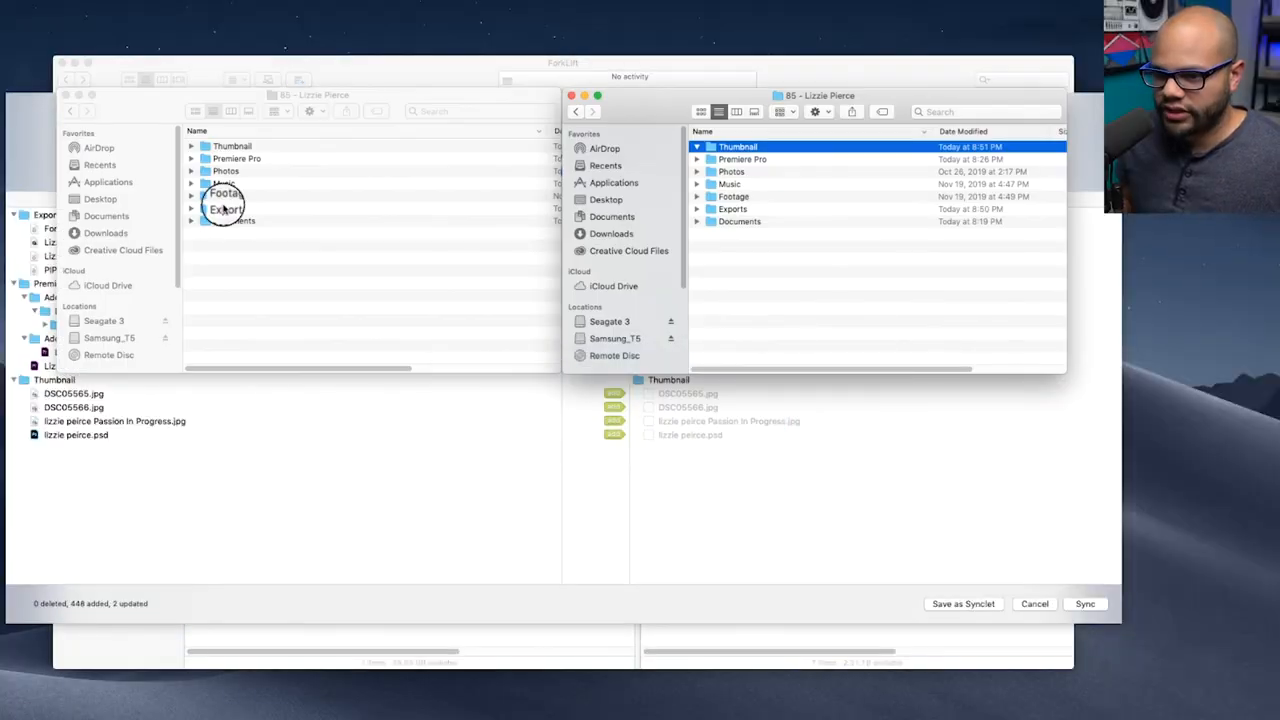
left_click(191, 196)
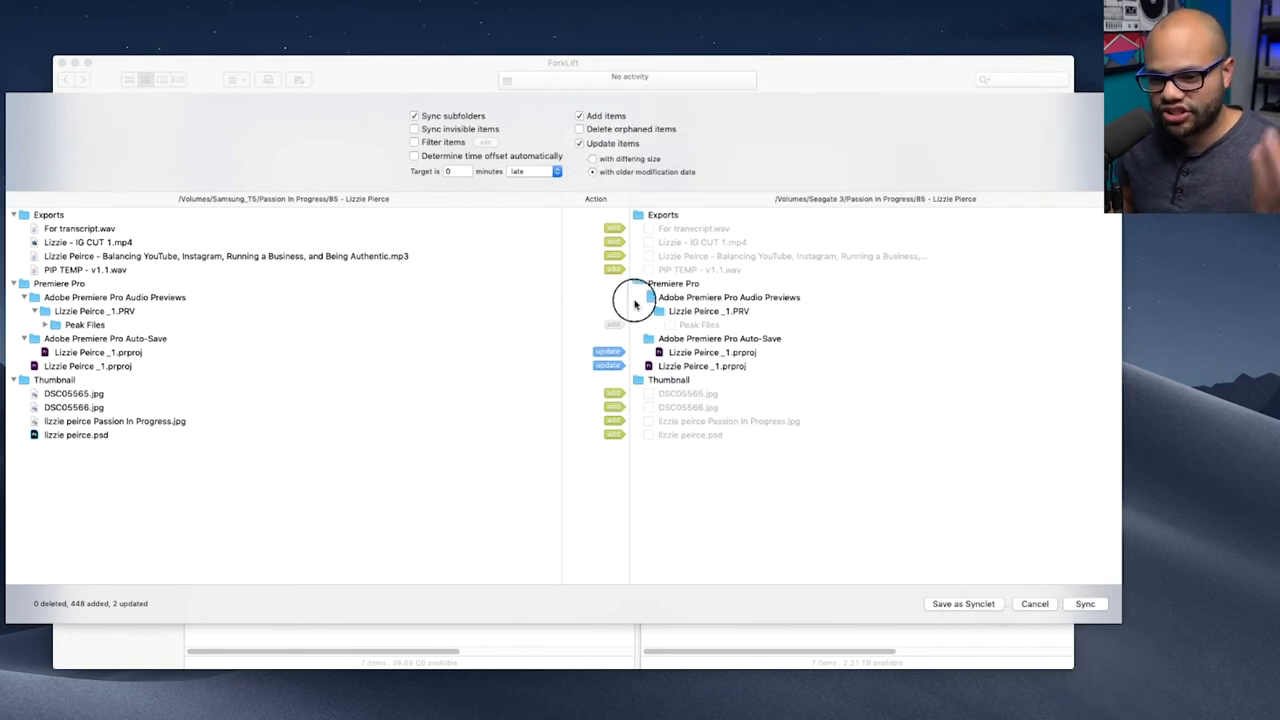
mouse_move(562, 328)
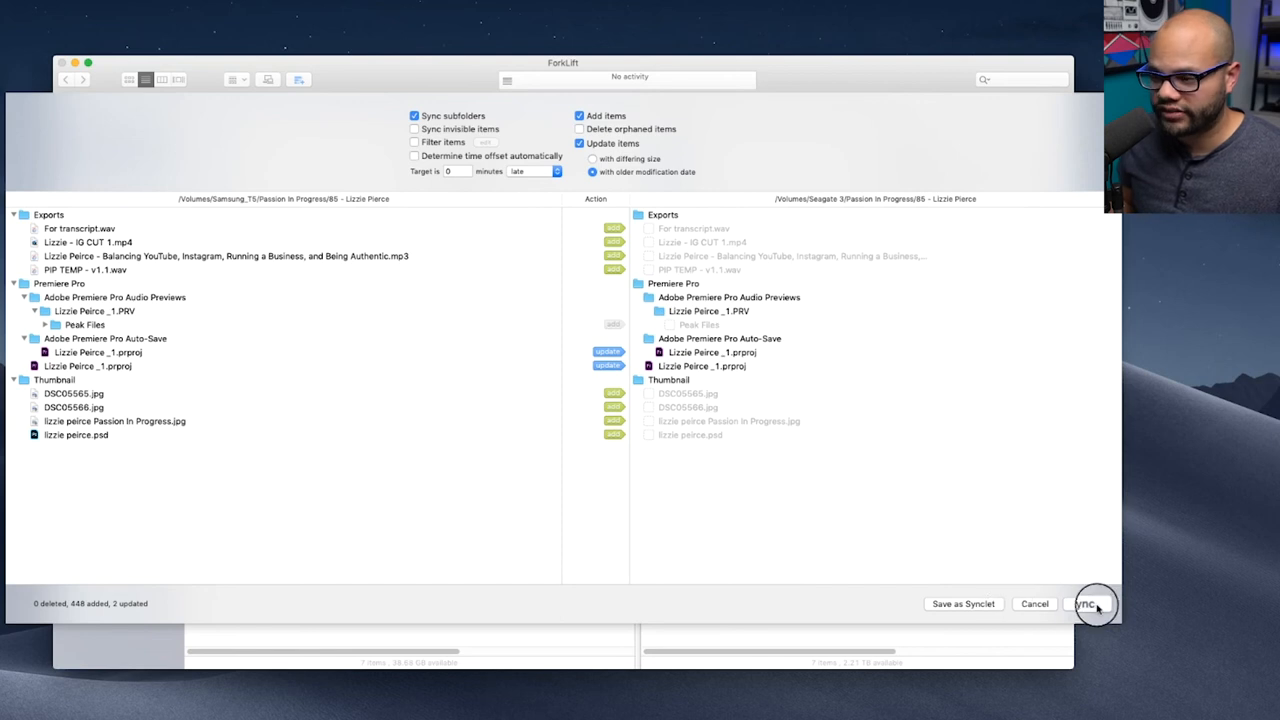
Run the sync to the Seagate 3 backup, leaving out the peak files
left_click(1095, 603)
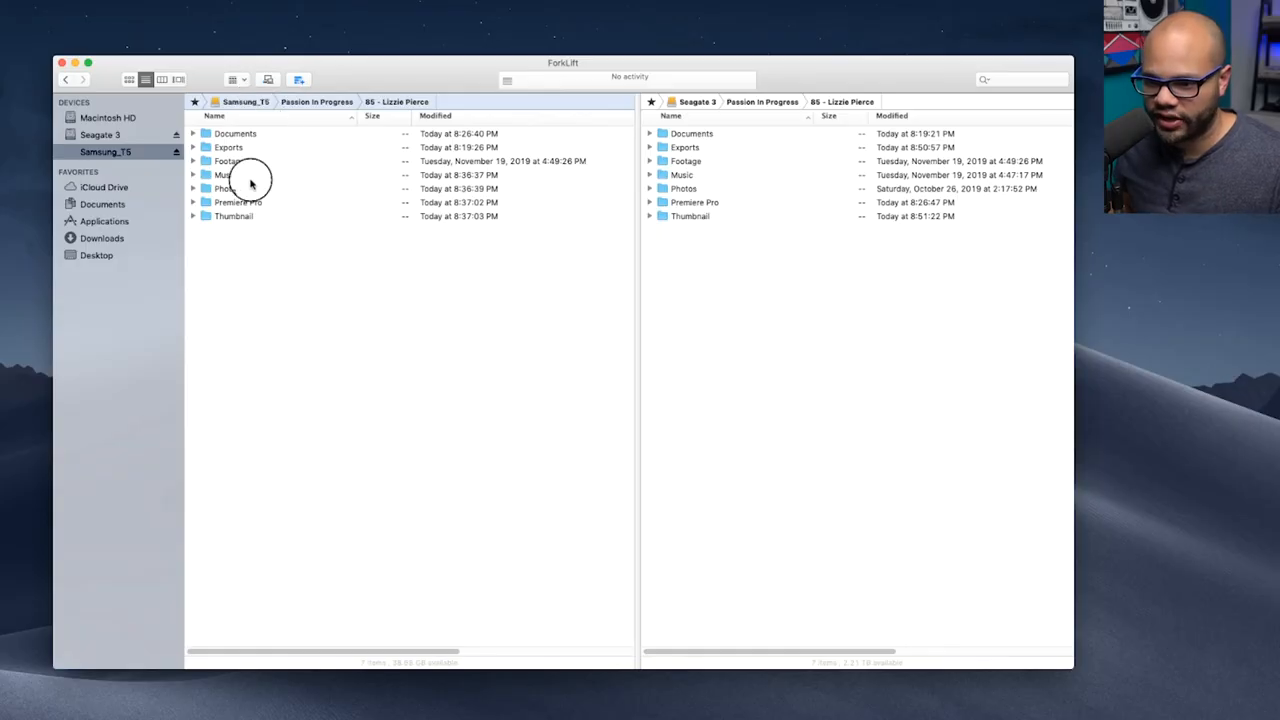
mouse_move(790, 278)
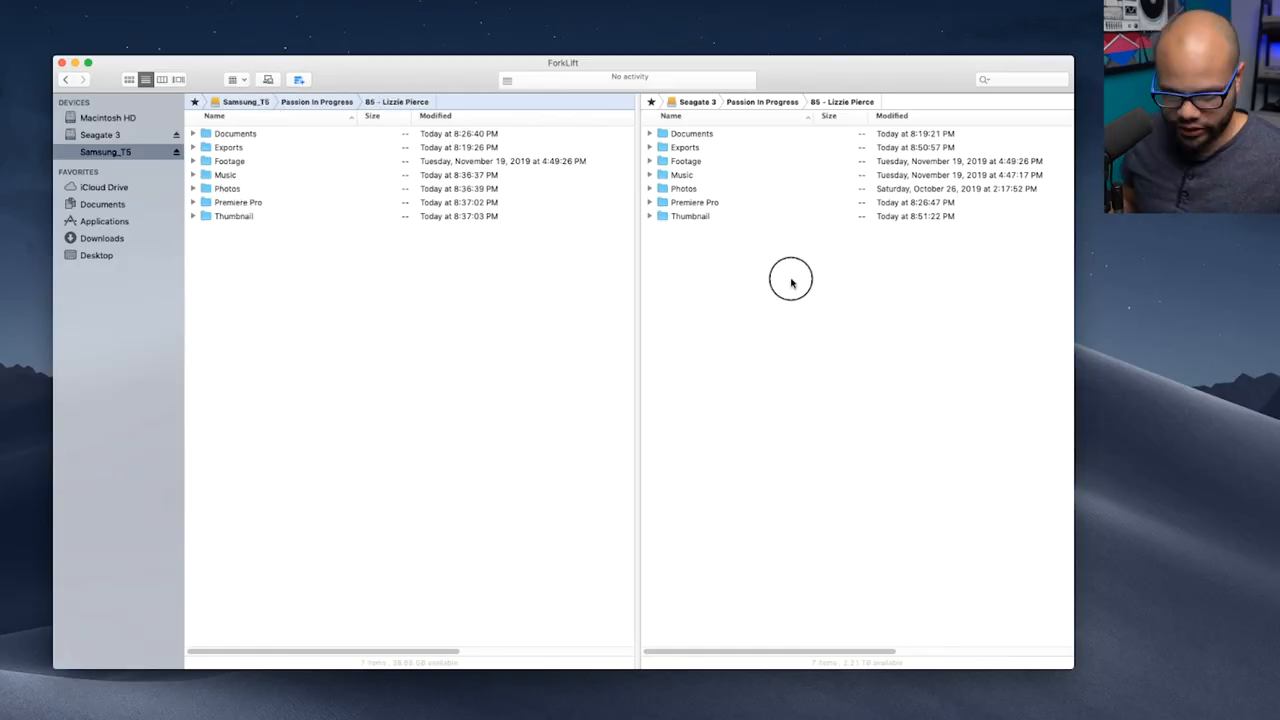